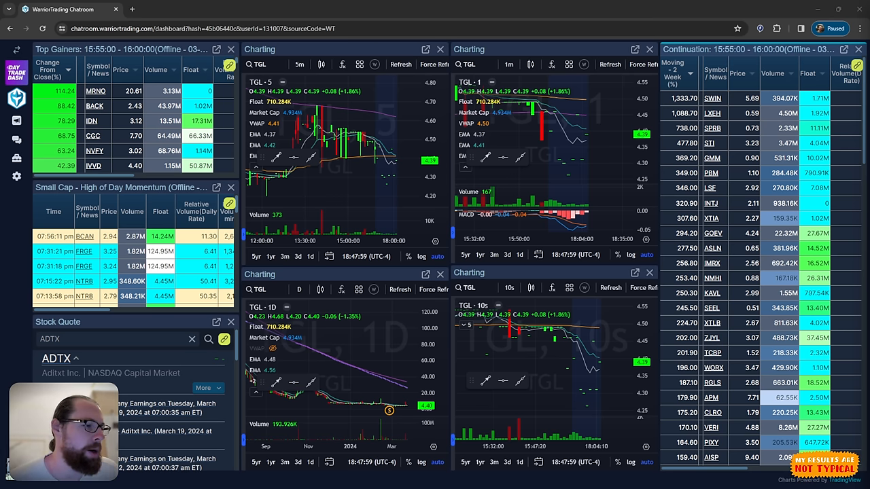
mouse_move(577, 188)
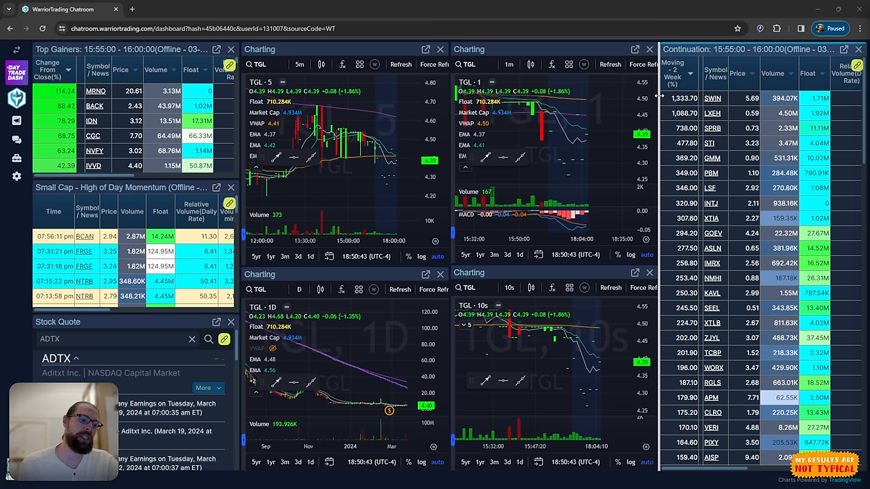
mouse_move(595, 139)
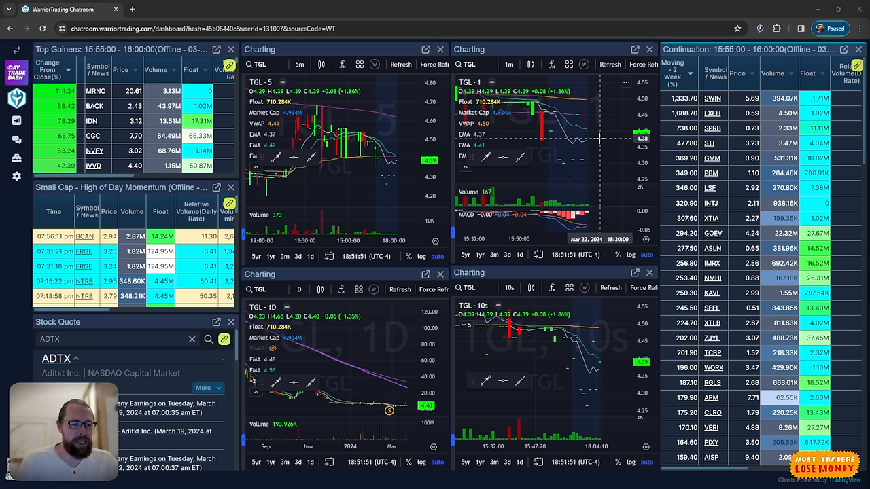
mouse_move(601, 139)
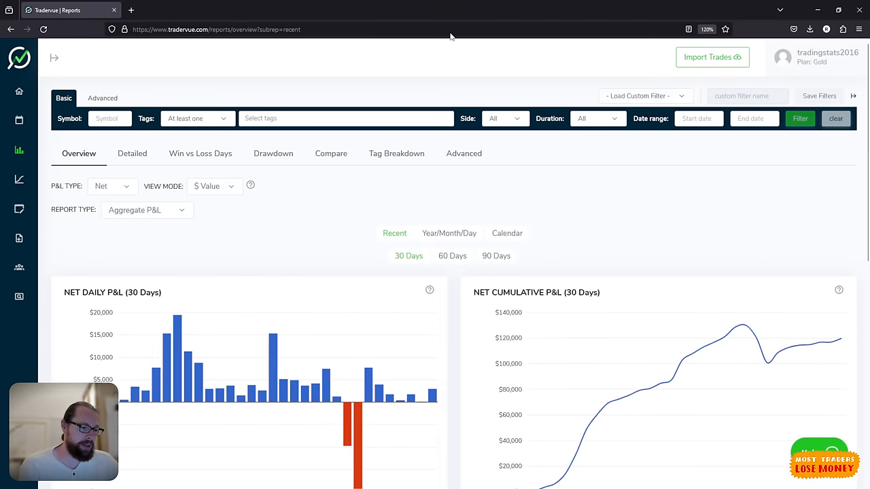
Step: Review the 30-day net daily P&L bars, then switch the report to Calendar view
scroll("down", 3)
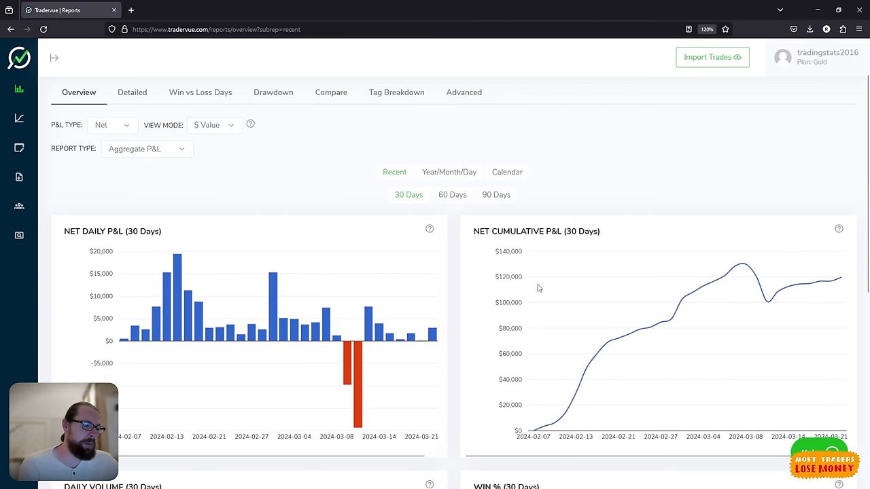
mouse_move(357, 336)
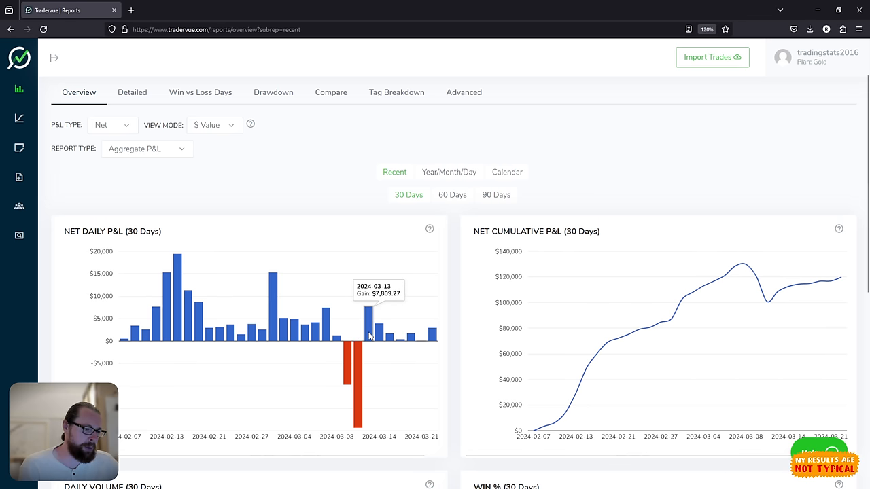
mouse_move(424, 342)
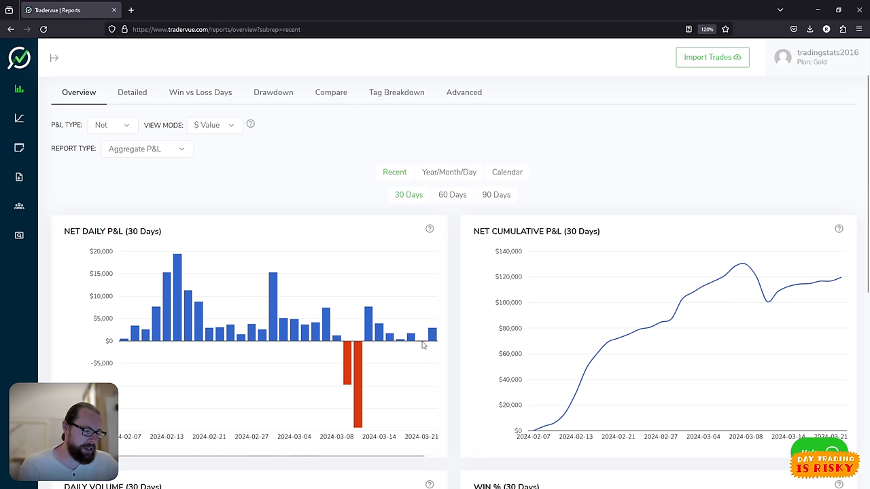
mouse_move(421, 346)
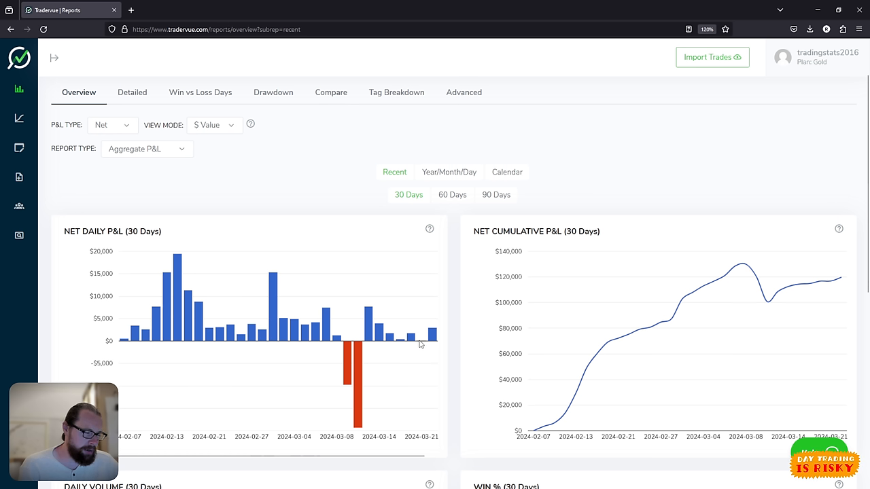
mouse_move(399, 340)
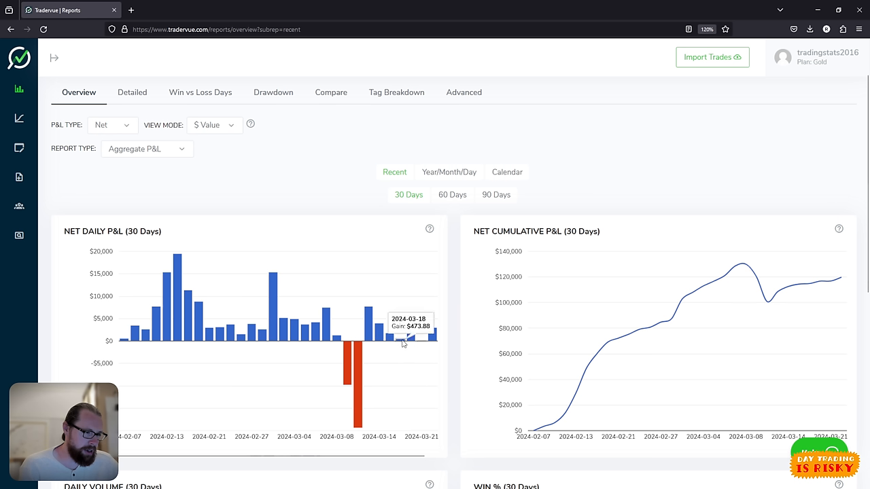
mouse_move(424, 345)
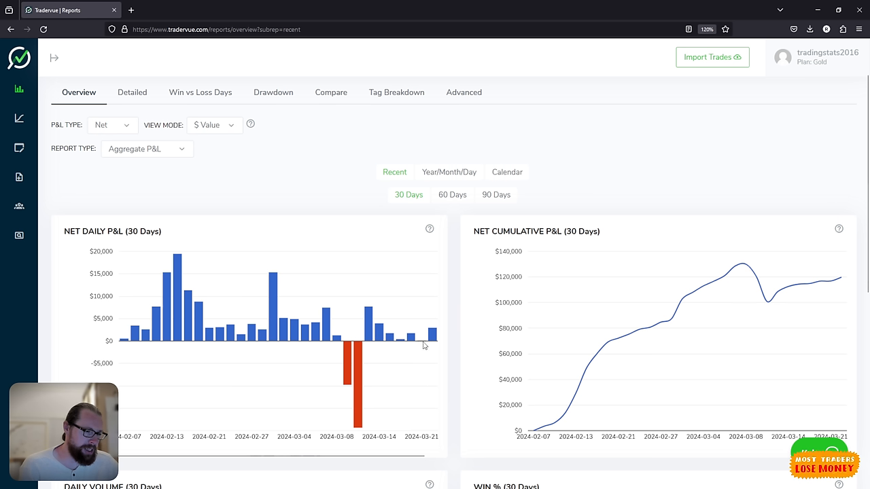
left_click(506, 172)
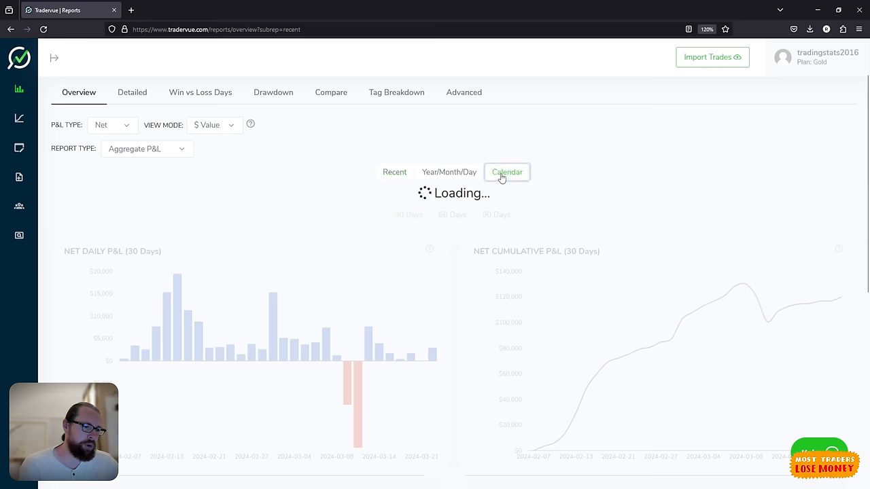
Step: Open the March 2024 month card to show daily, weekly P&L and trade counts
left_click(507, 172)
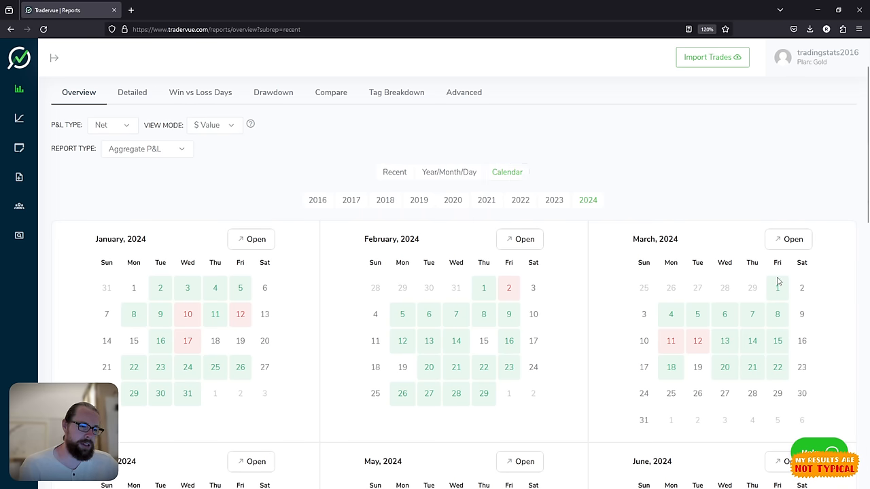
left_click(788, 239)
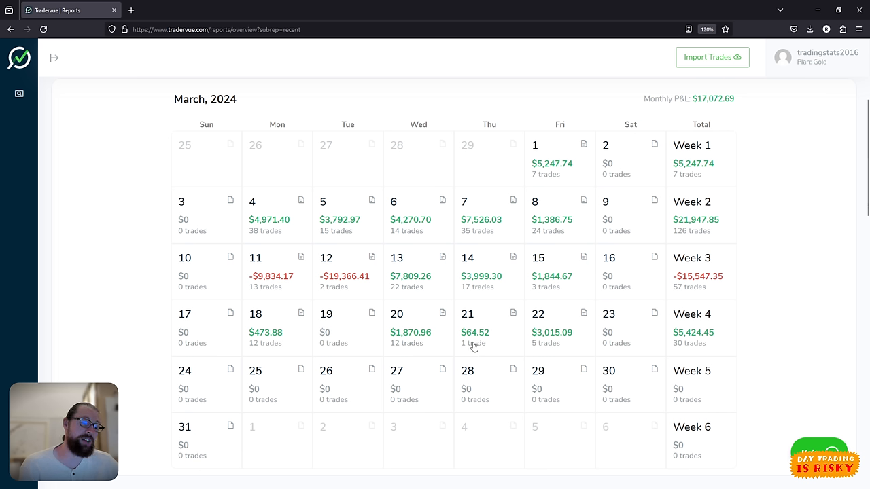
mouse_move(496, 340)
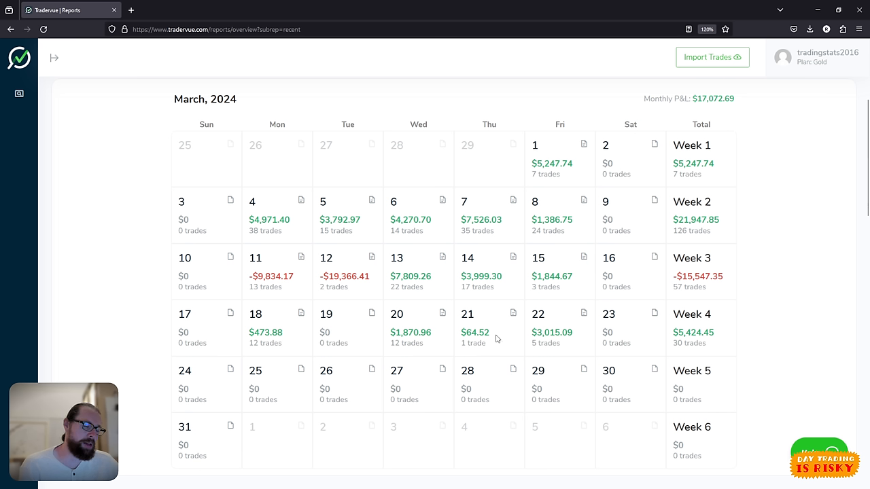
mouse_move(38, 56)
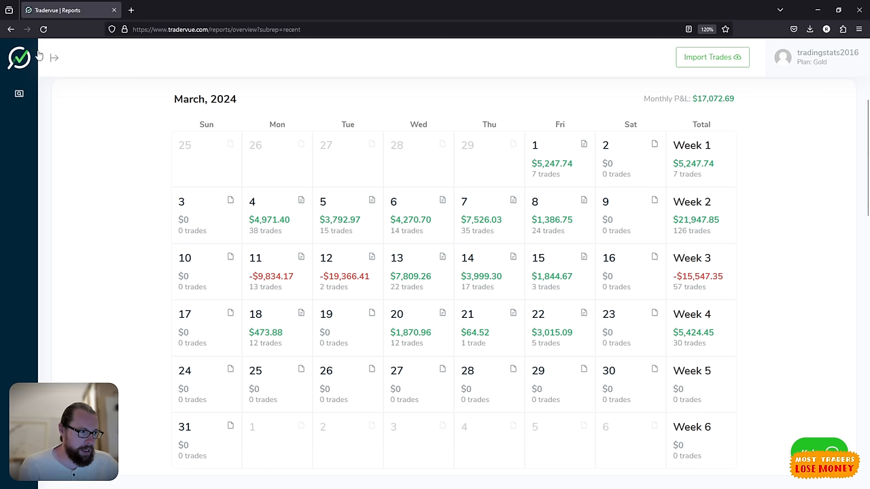
mouse_move(690, 355)
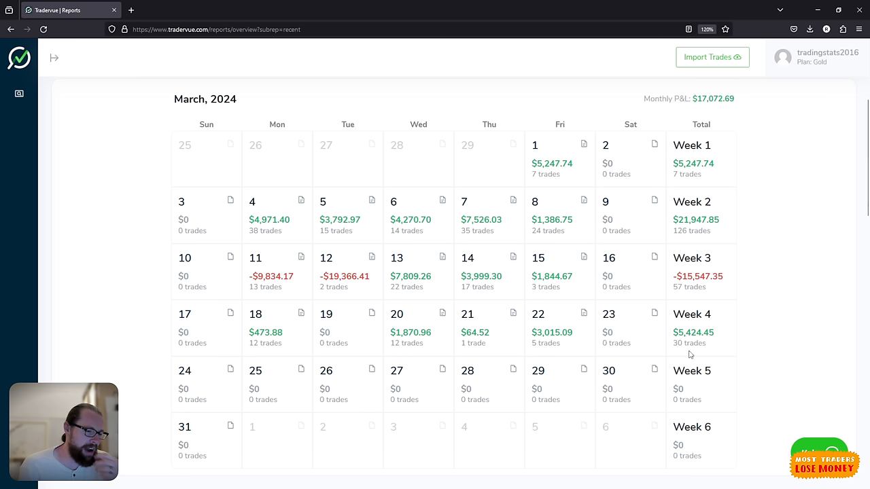
mouse_move(696, 284)
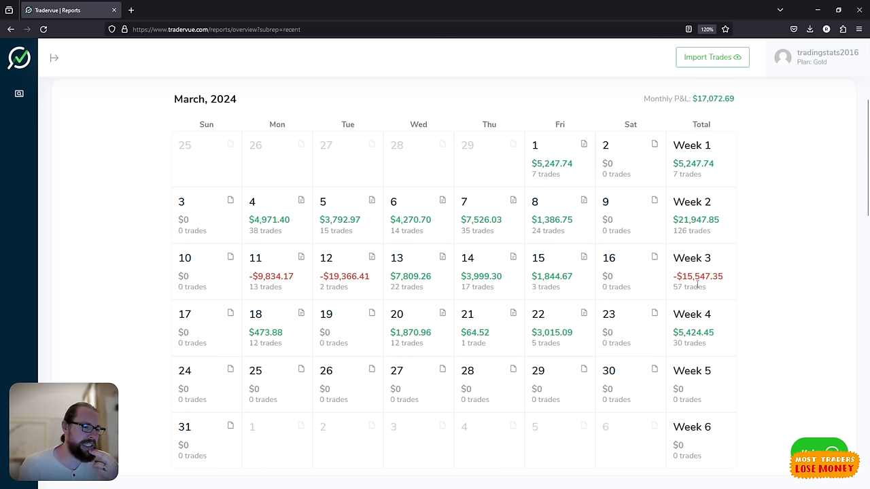
mouse_move(686, 168)
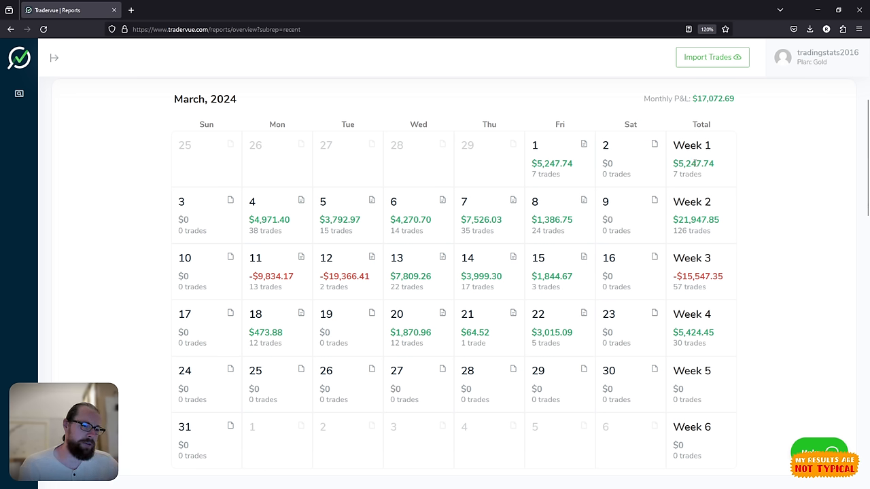
mouse_move(700, 353)
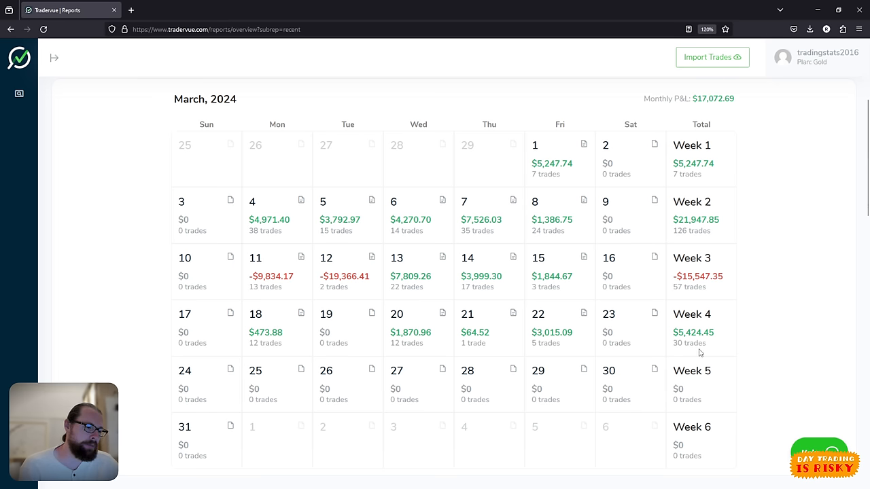
mouse_move(333, 361)
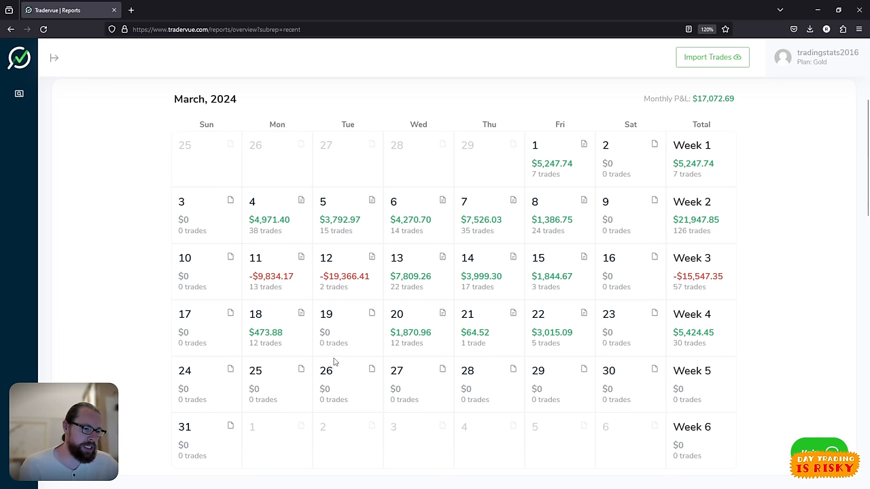
mouse_move(53, 57)
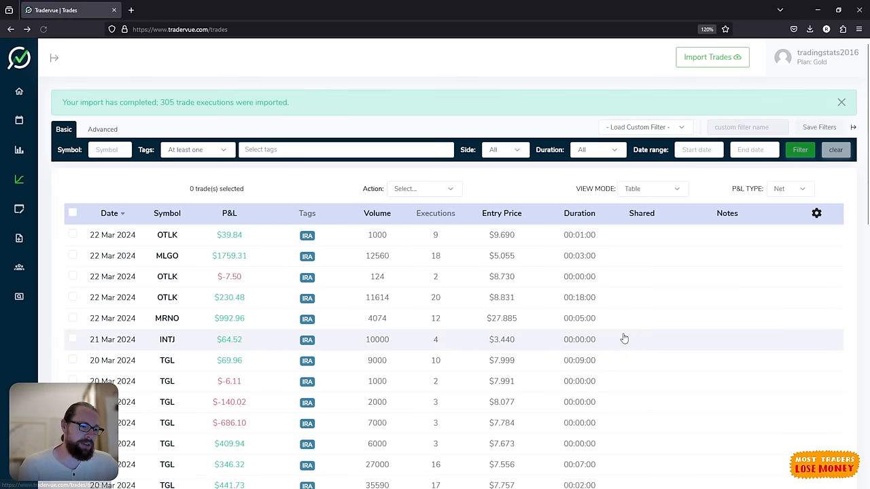
mouse_move(19, 149)
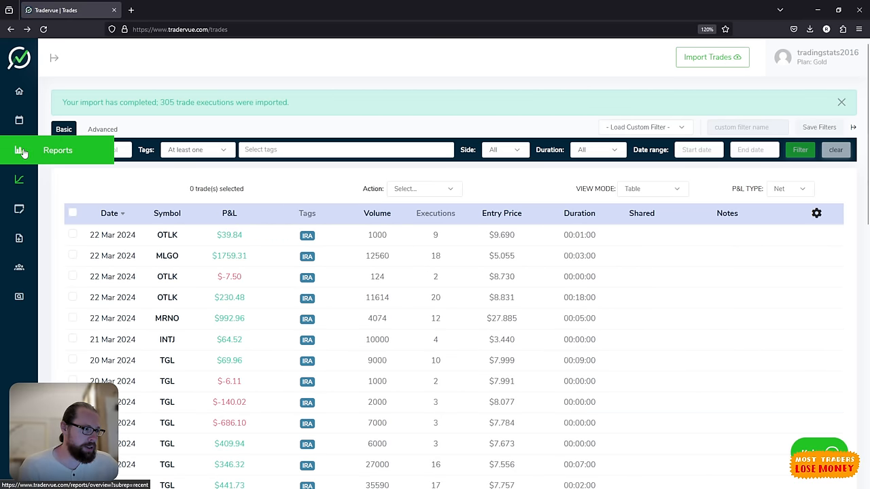
Step: Return to the reports overview and bring the 30-day net daily and cumulative P&L charts into view
left_click(19, 150)
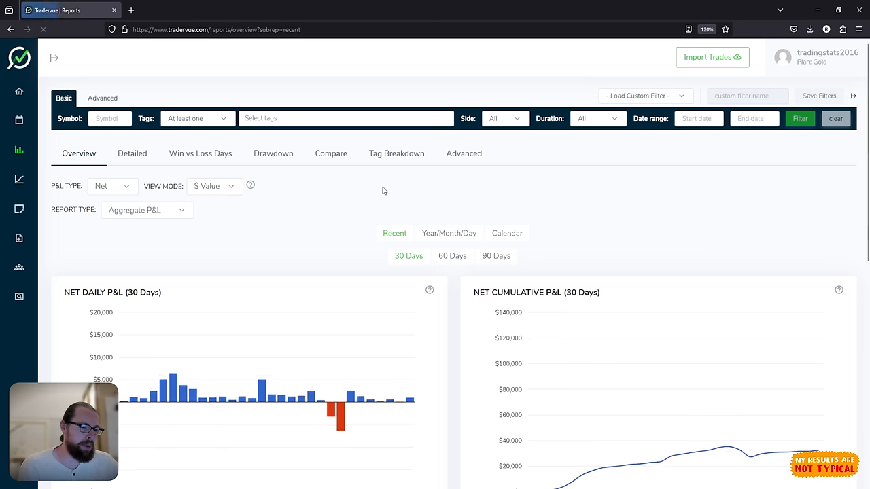
scroll("down", 3)
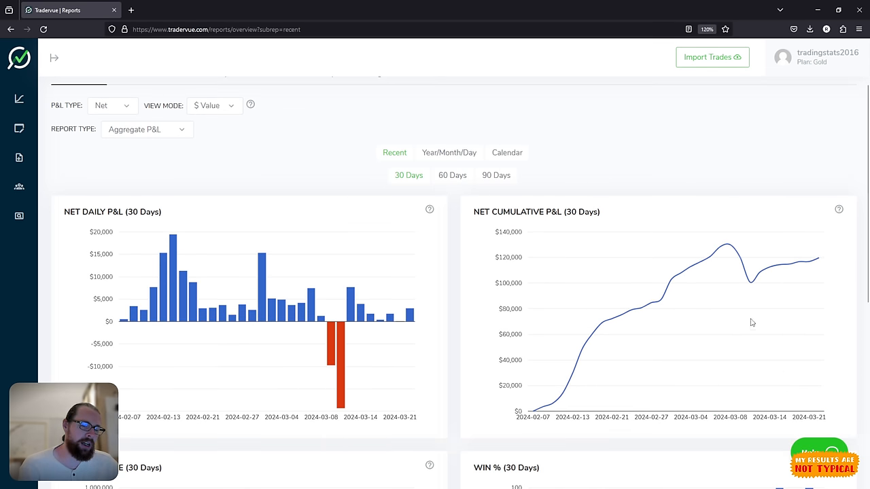
mouse_move(770, 277)
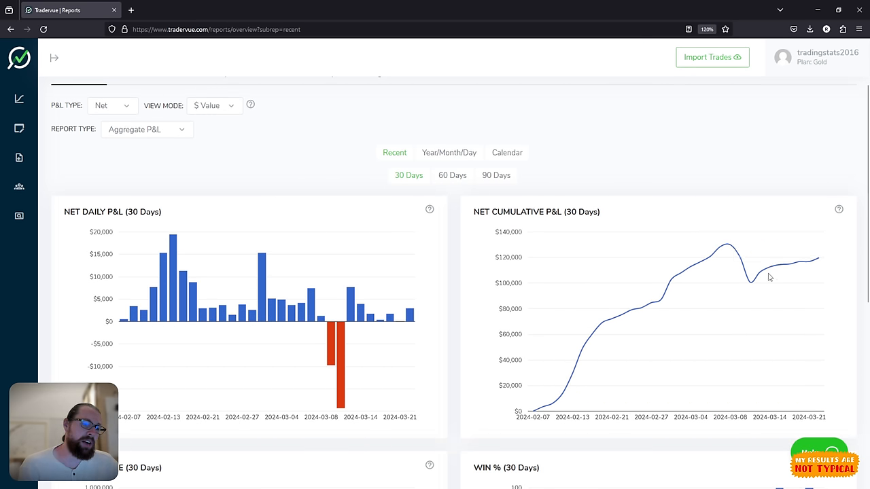
mouse_move(757, 287)
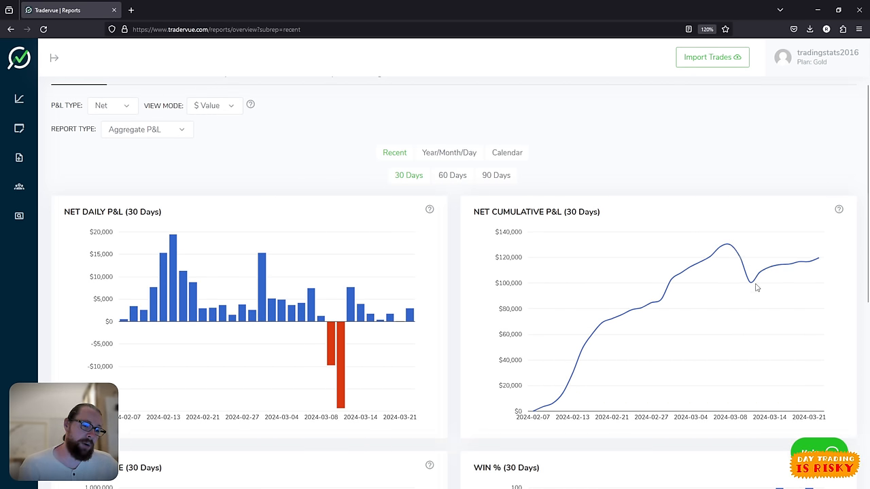
mouse_move(819, 261)
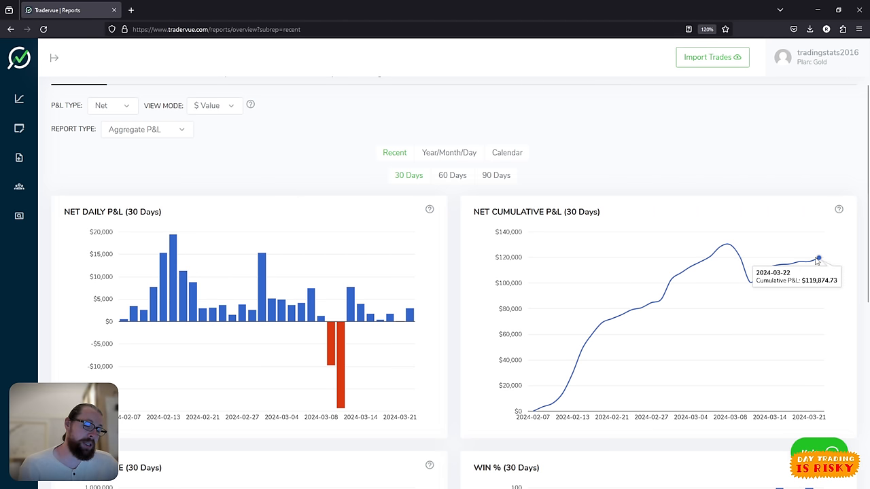
mouse_move(799, 264)
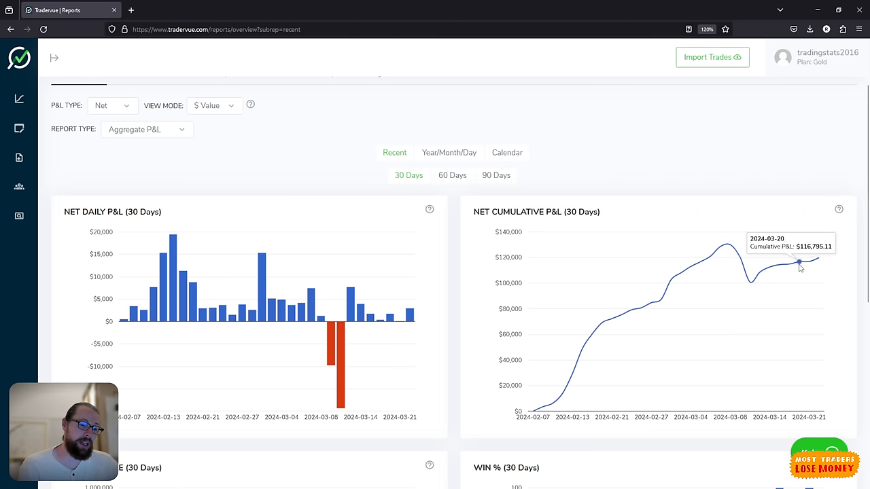
mouse_move(788, 265)
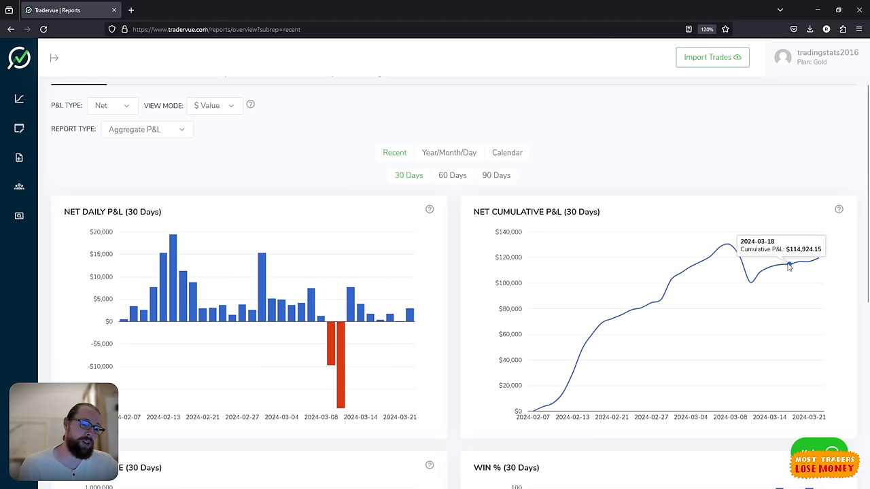
mouse_move(819, 260)
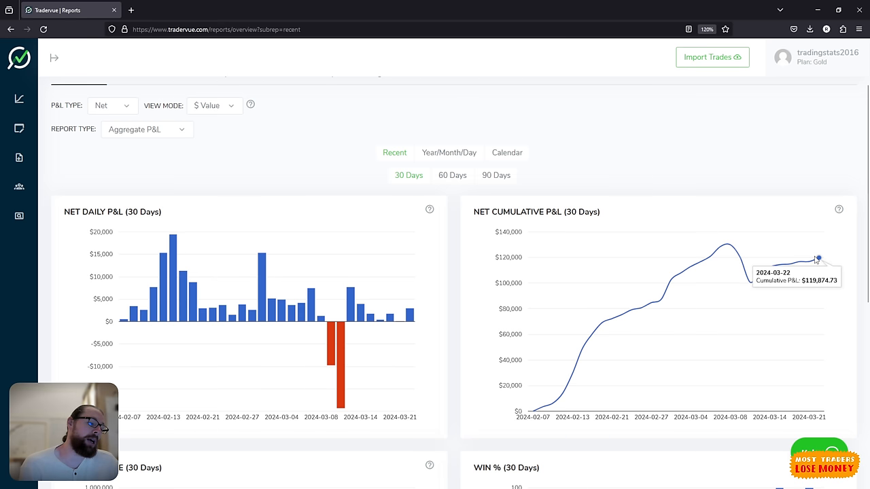
mouse_move(772, 279)
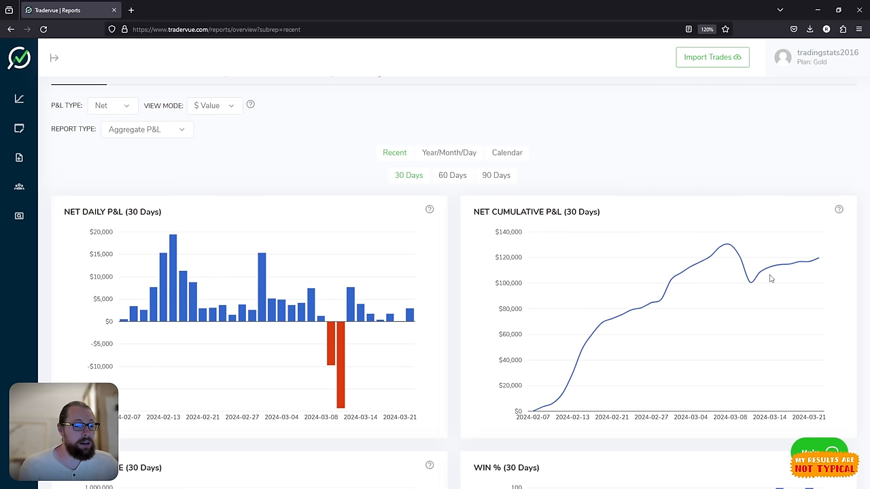
mouse_move(789, 265)
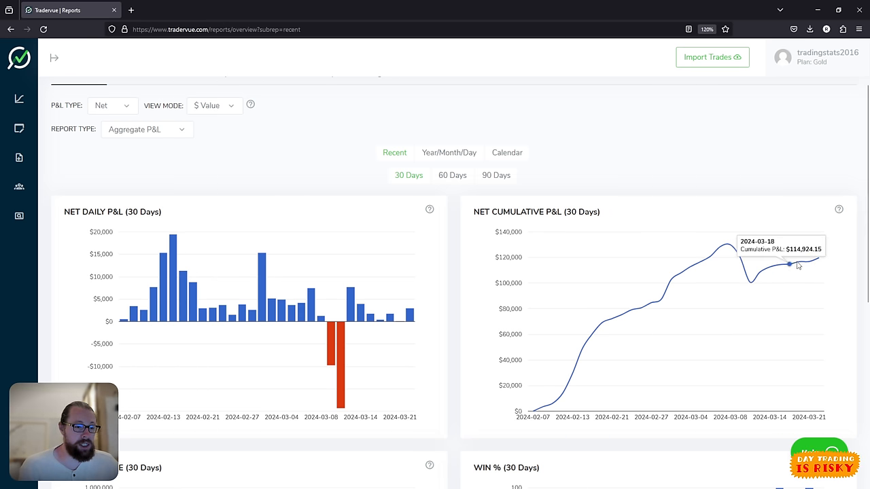
mouse_move(819, 259)
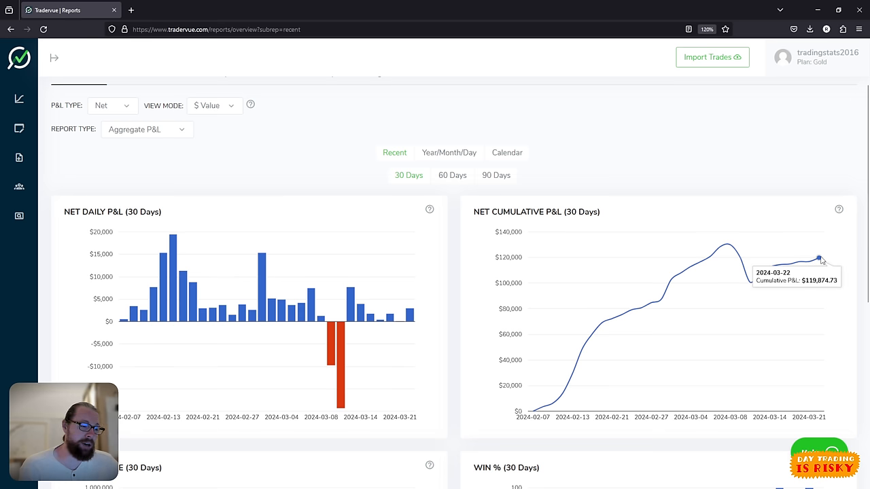
mouse_move(747, 277)
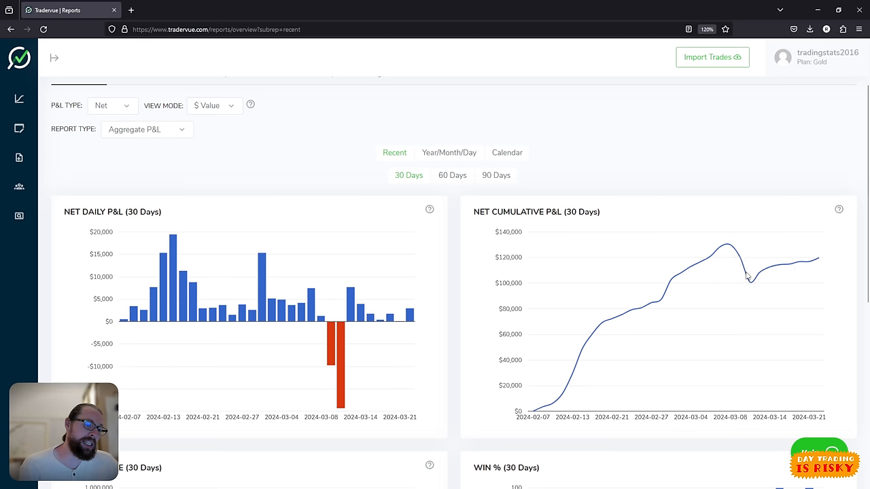
mouse_move(818, 258)
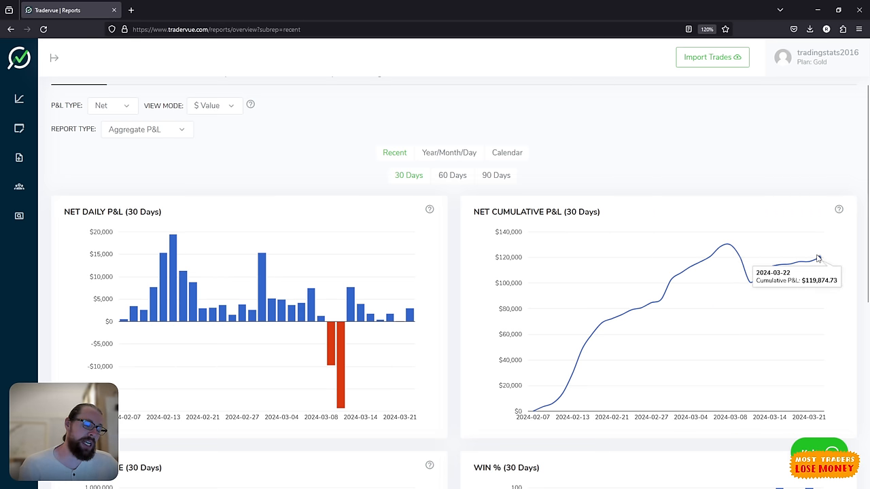
mouse_move(827, 261)
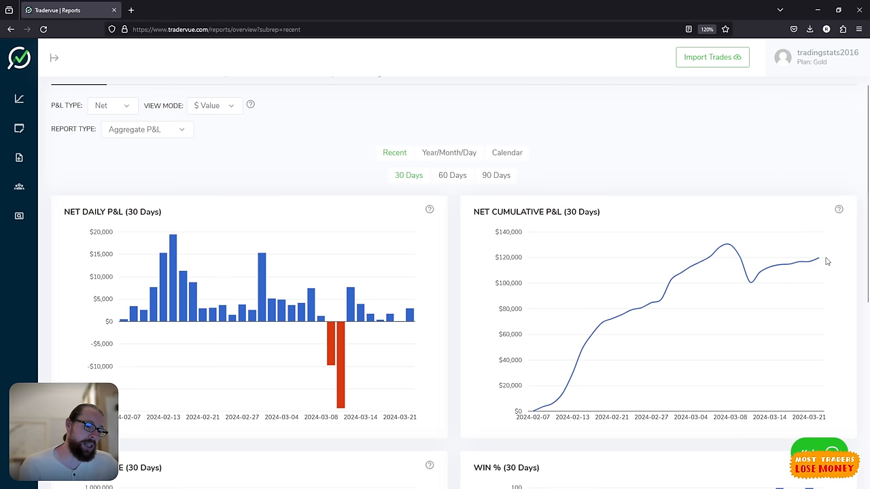
mouse_move(823, 321)
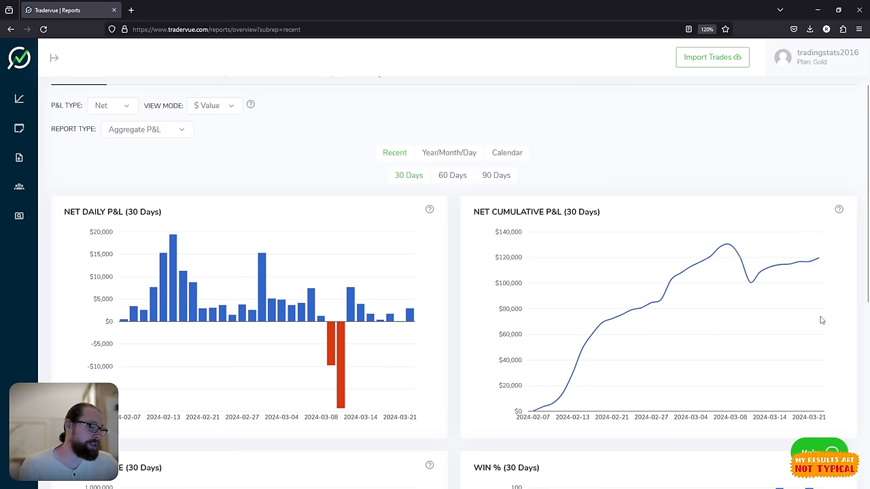
mouse_move(791, 288)
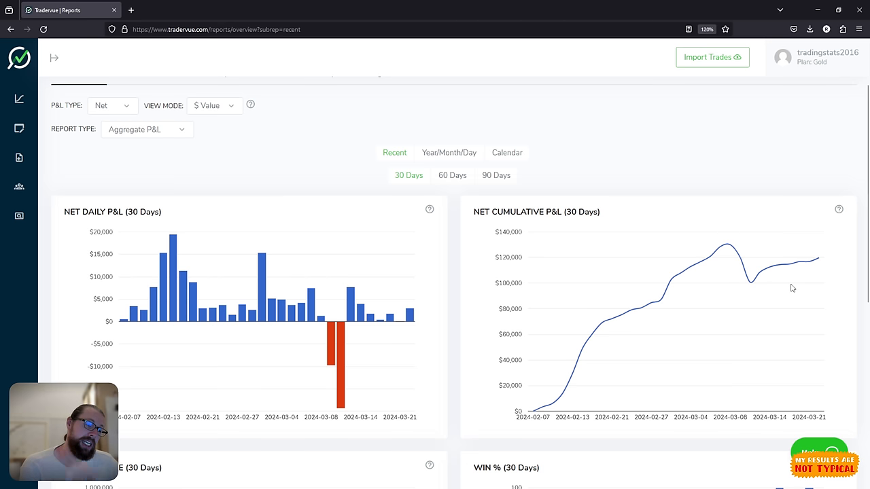
mouse_move(808, 259)
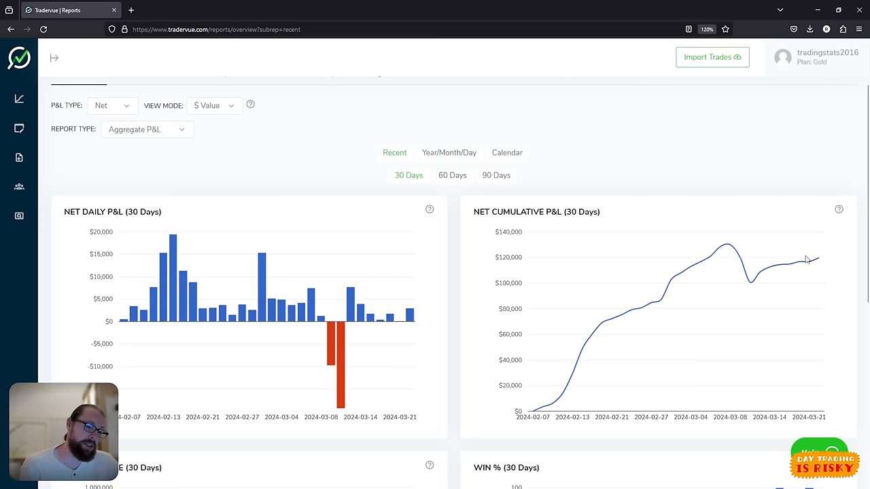
mouse_move(753, 292)
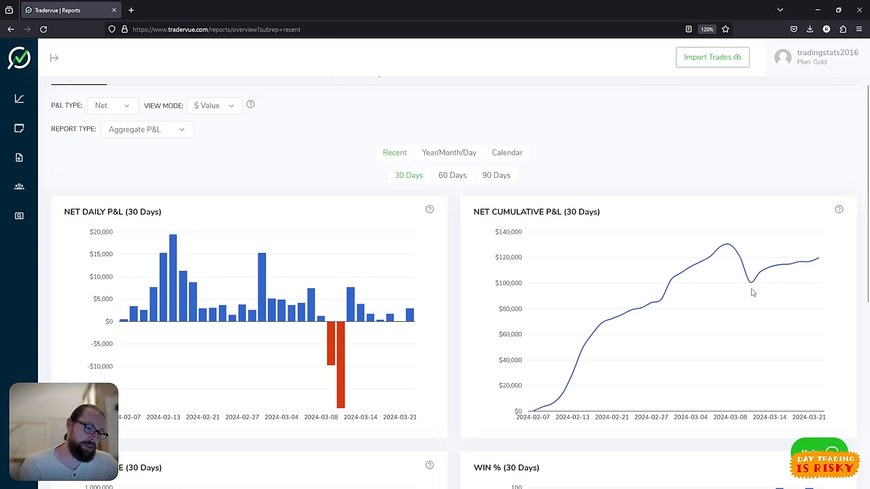
mouse_move(821, 258)
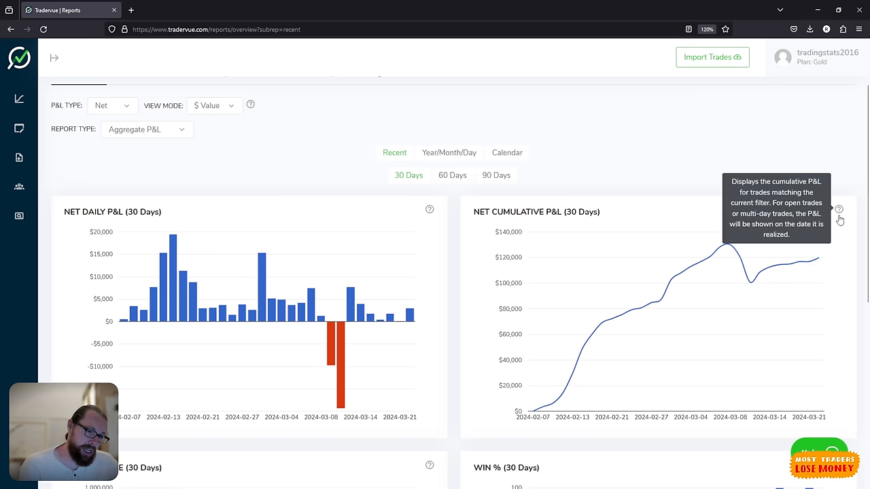
mouse_move(731, 246)
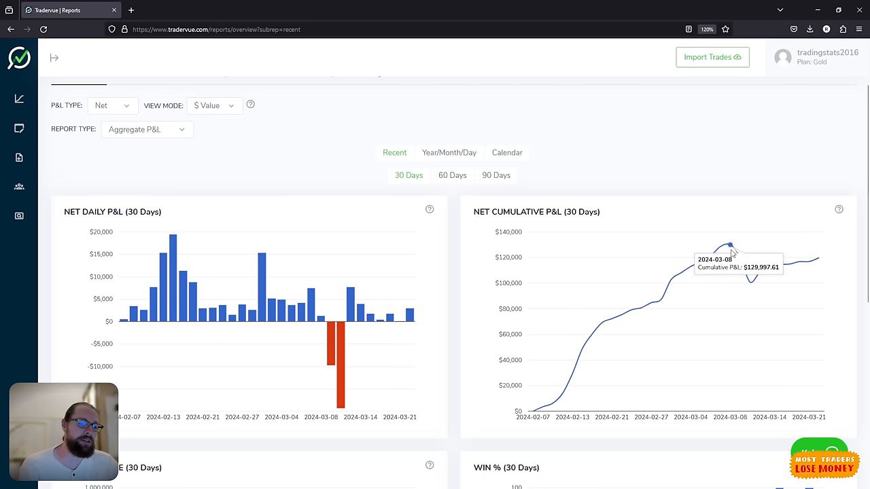
mouse_move(847, 237)
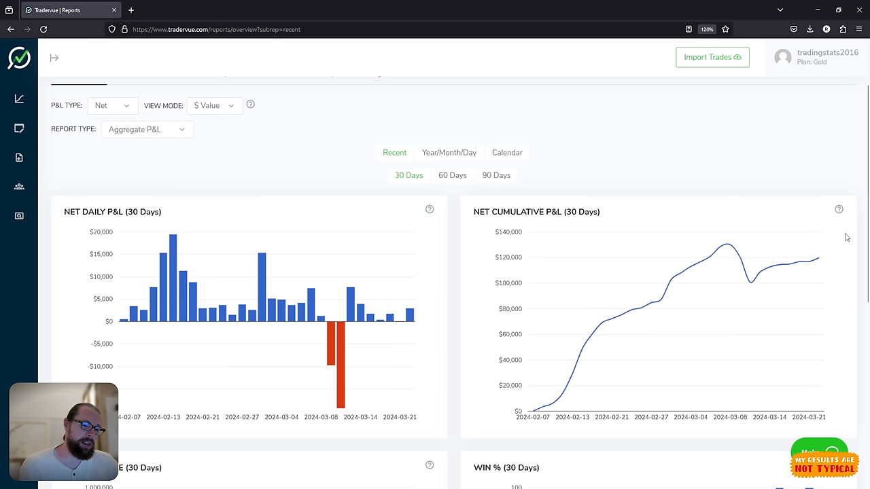
mouse_move(173, 13)
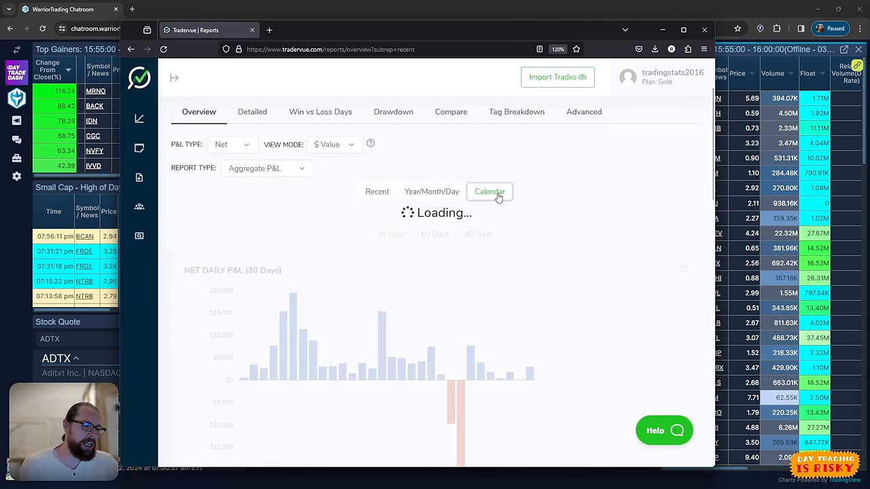
Step: Browse the 2024 color-coded trade calendar, then close Tradervue to return to the chatroom dashboard
left_click(489, 190)
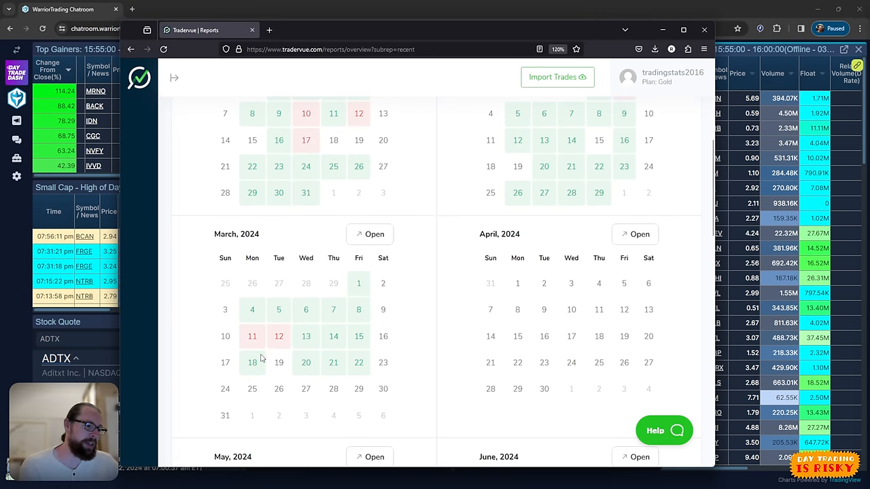
mouse_move(279, 376)
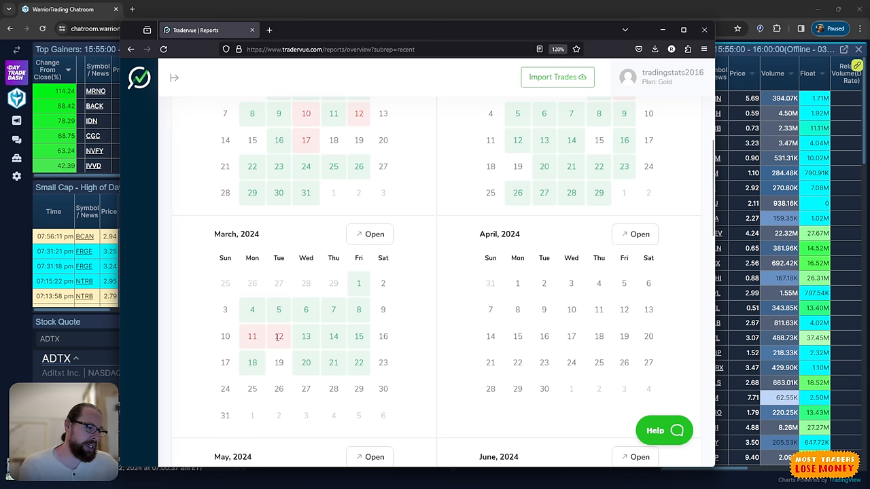
scroll("up", 3)
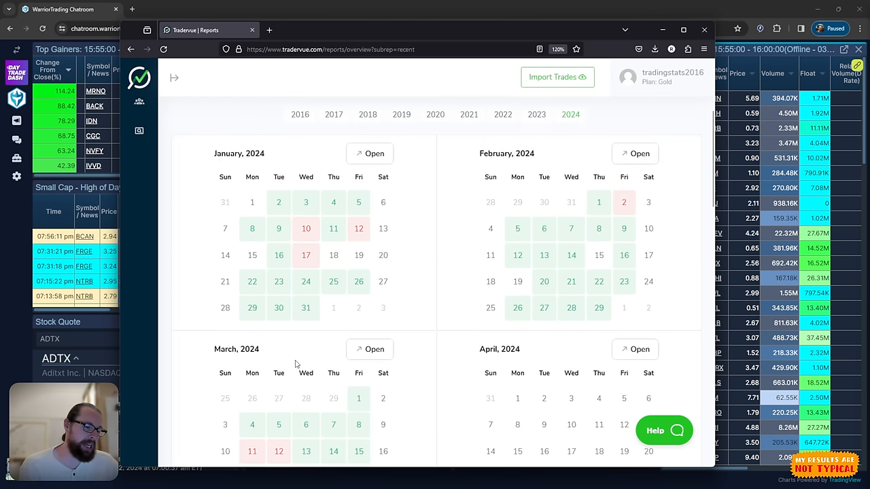
scroll("down", 3)
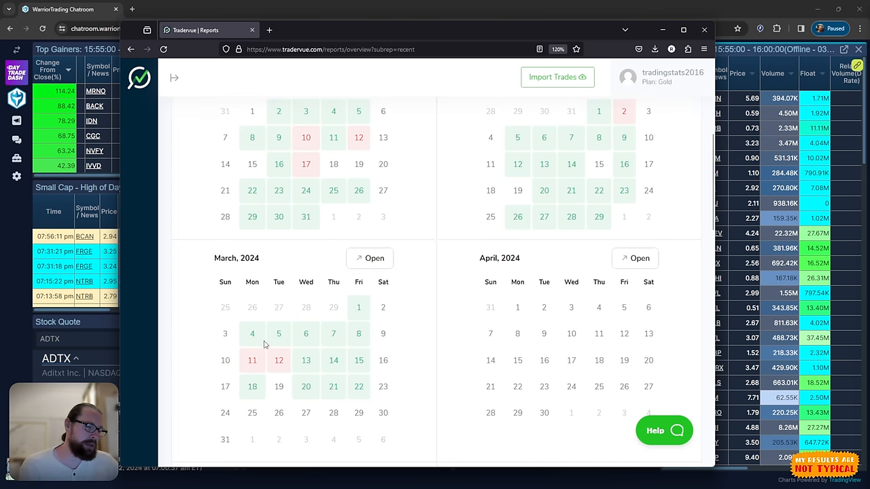
left_click(253, 29)
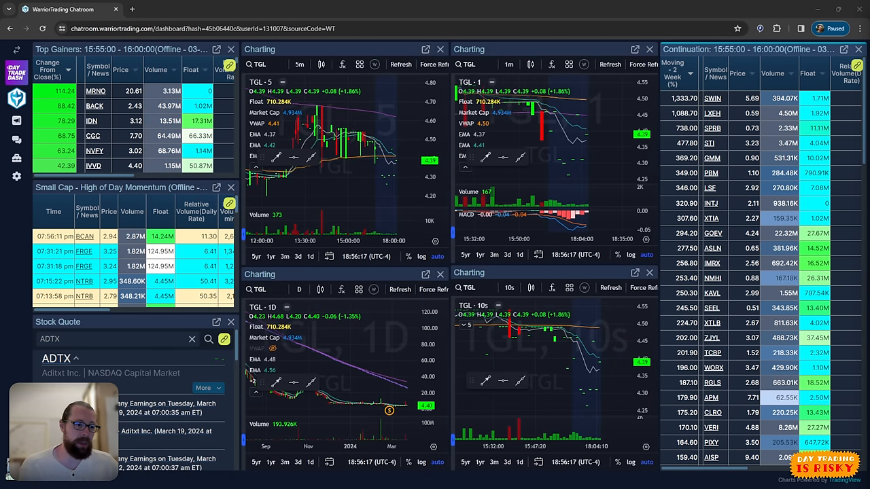
mouse_move(399, 142)
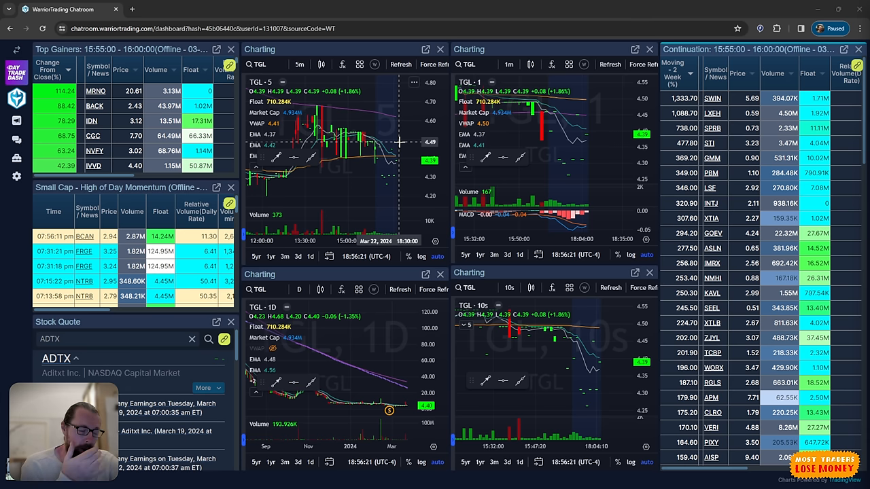
mouse_move(415, 128)
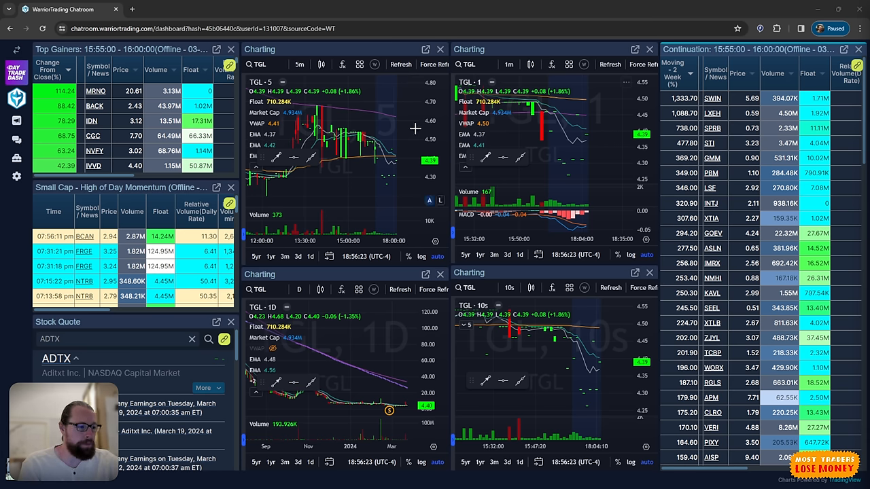
mouse_move(220, 147)
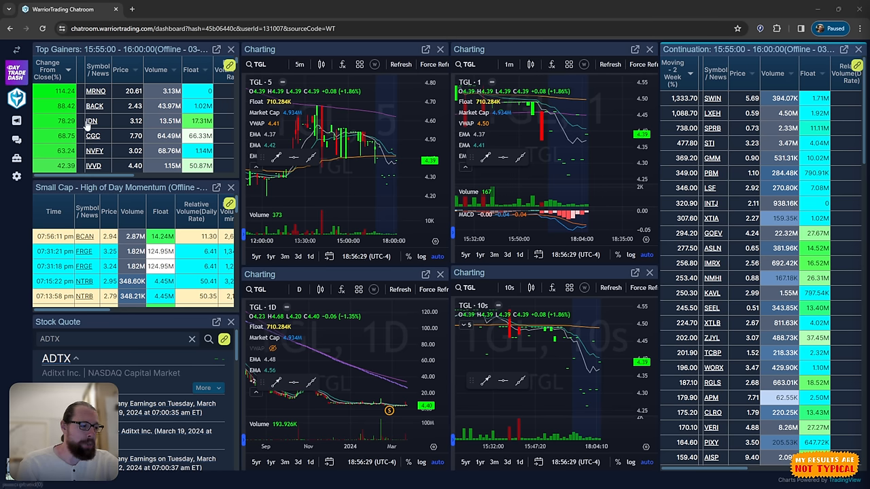
Step: Load MRNO and then BACK from the Top Gainers list onto all four charts
left_click(95, 90)
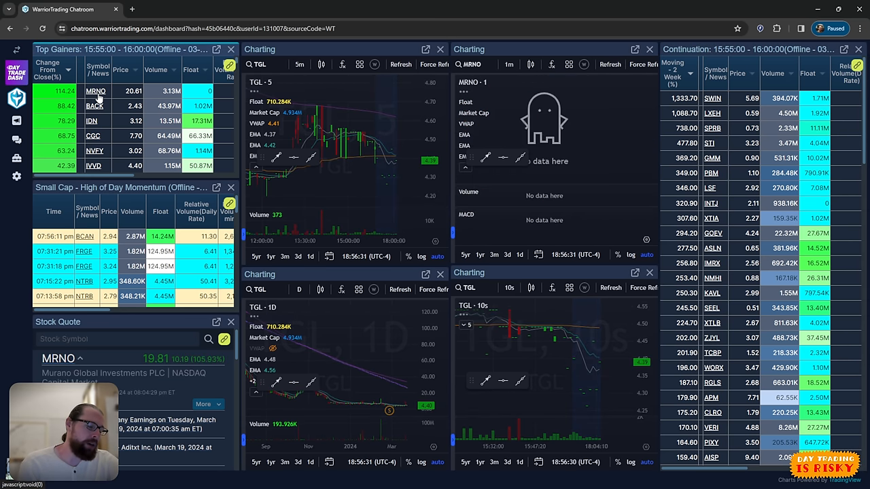
left_click(95, 90)
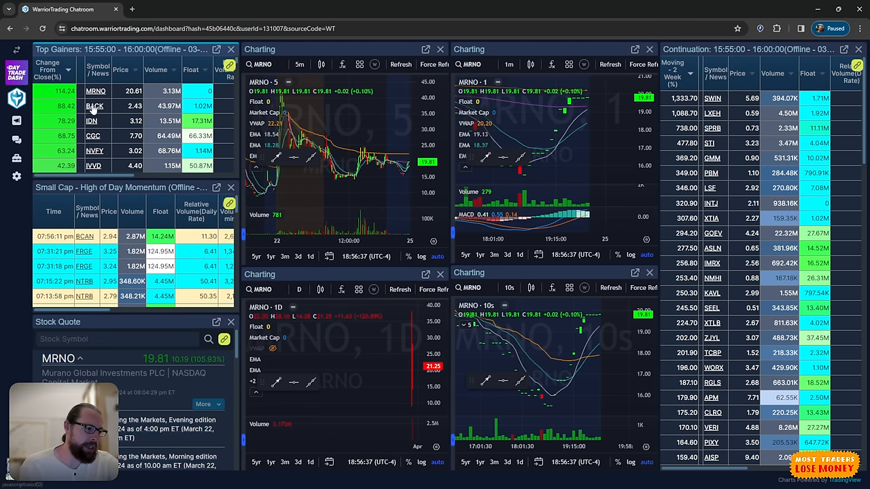
left_click(95, 106)
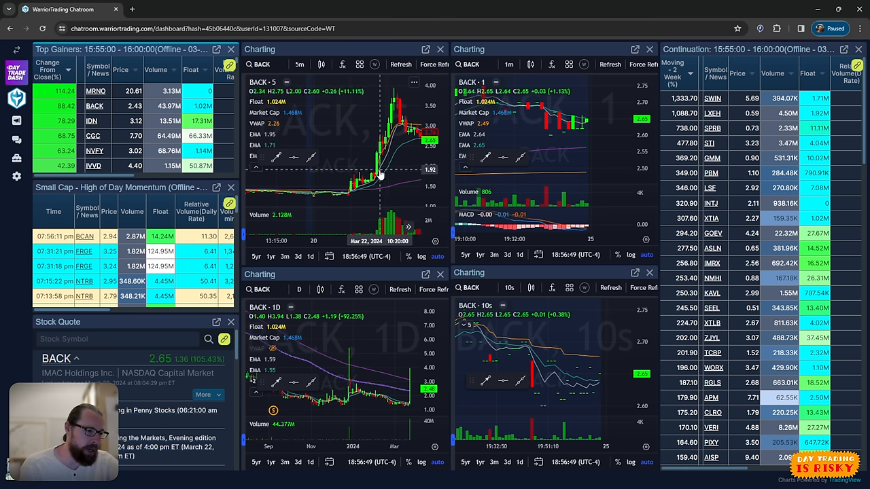
mouse_move(373, 178)
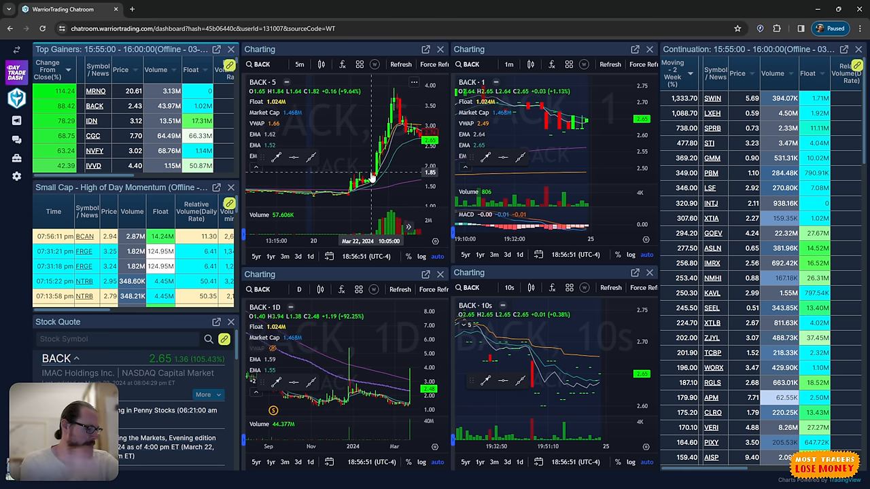
mouse_move(370, 171)
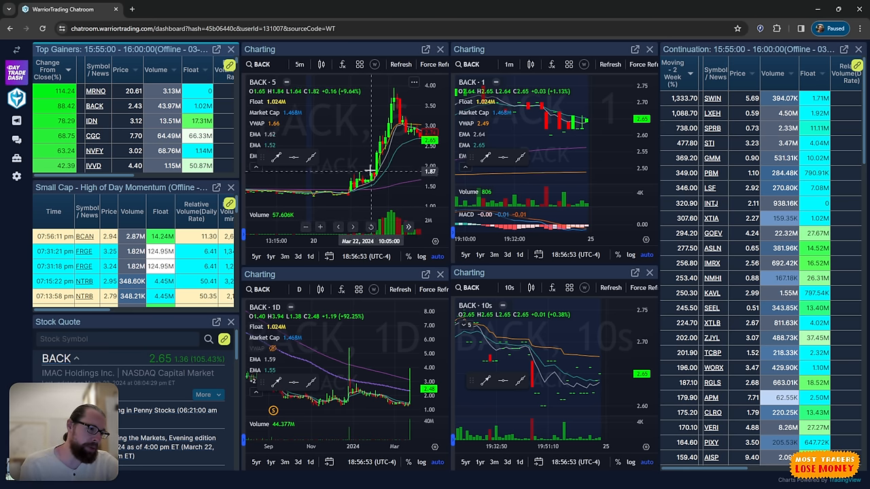
mouse_move(397, 114)
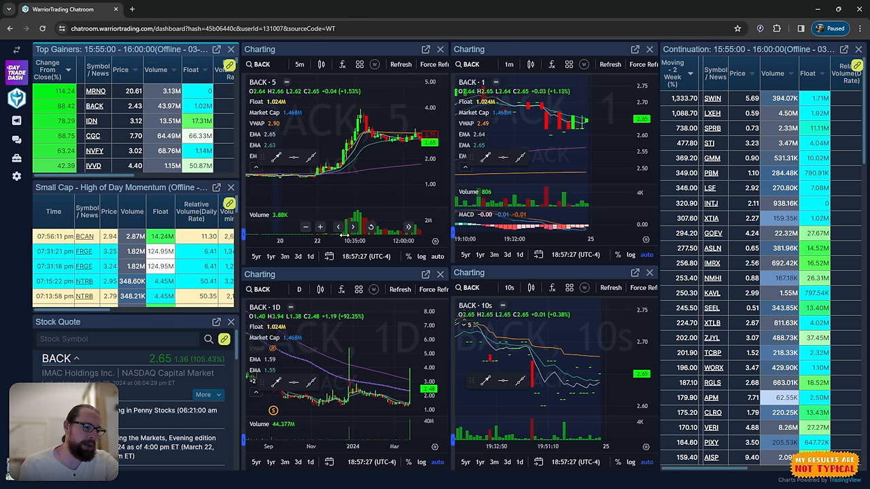
mouse_move(380, 153)
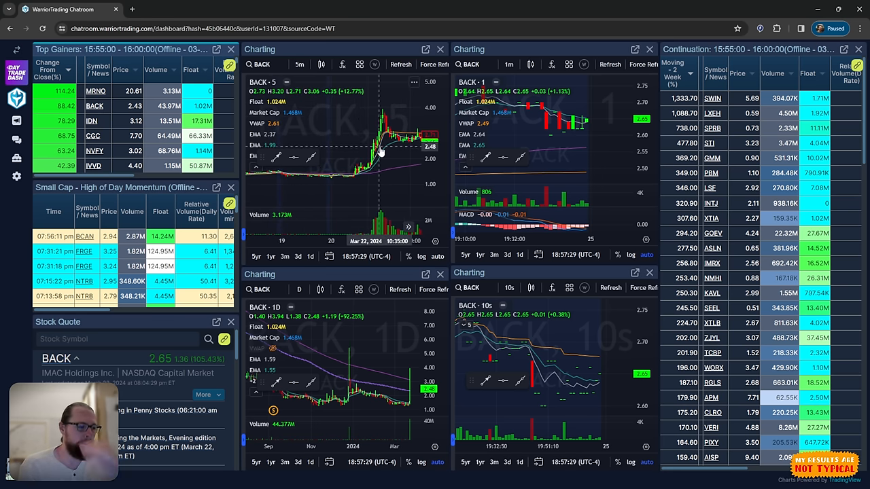
mouse_move(321, 144)
type("RDDT")
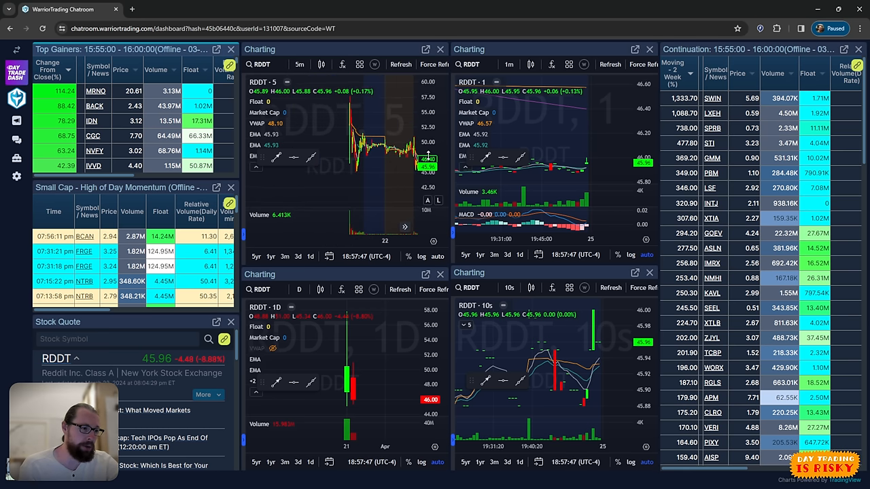
mouse_move(348, 163)
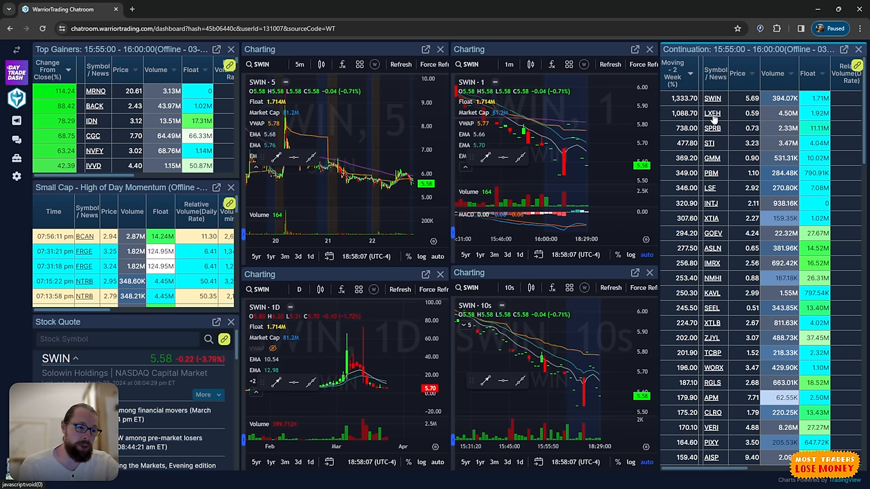
Step: Open LXEH's full stock quote page on warriortrading.com
left_click(712, 113)
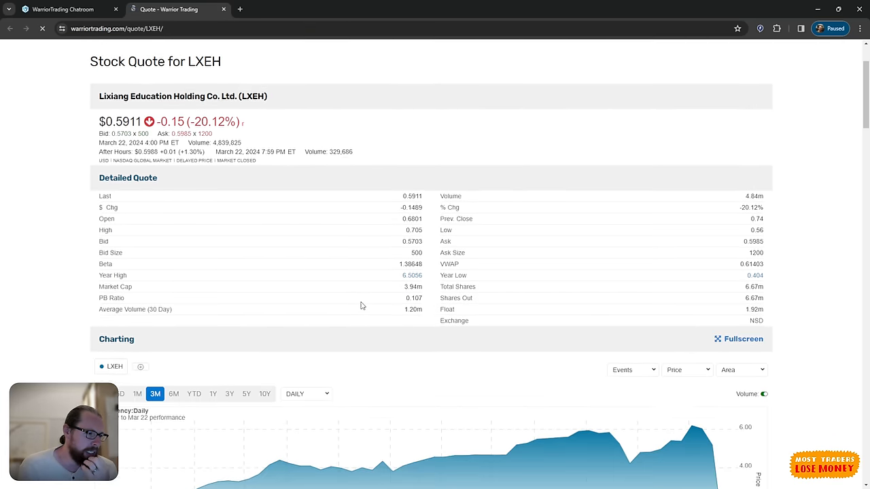
Step: Look through LXEH's price chart and company profile, then return to the chatroom dashboard tab
scroll("down", 3)
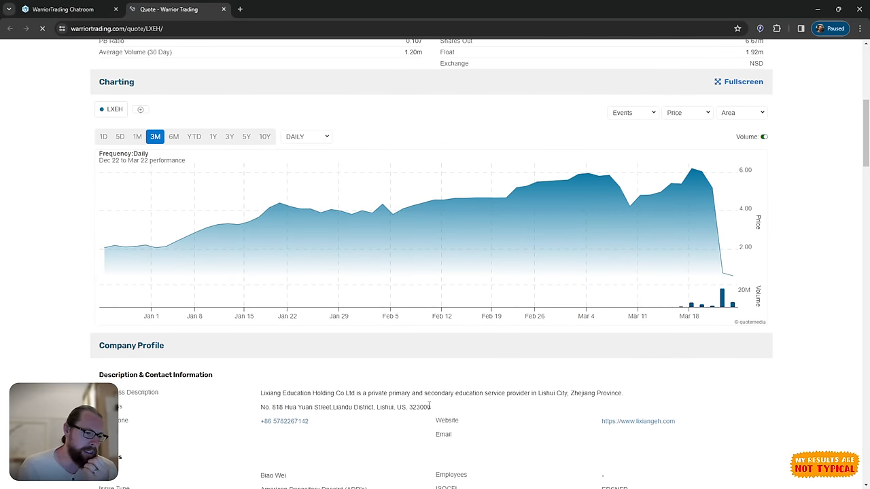
scroll("down", 3)
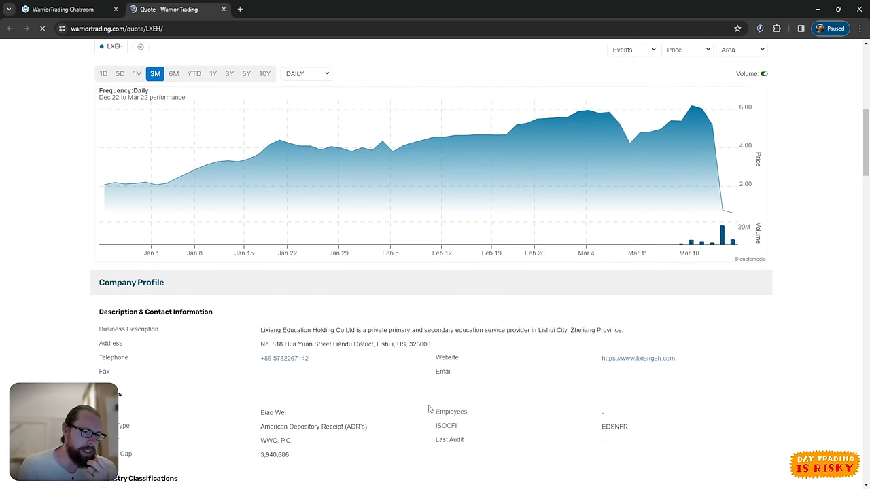
left_click(65, 8)
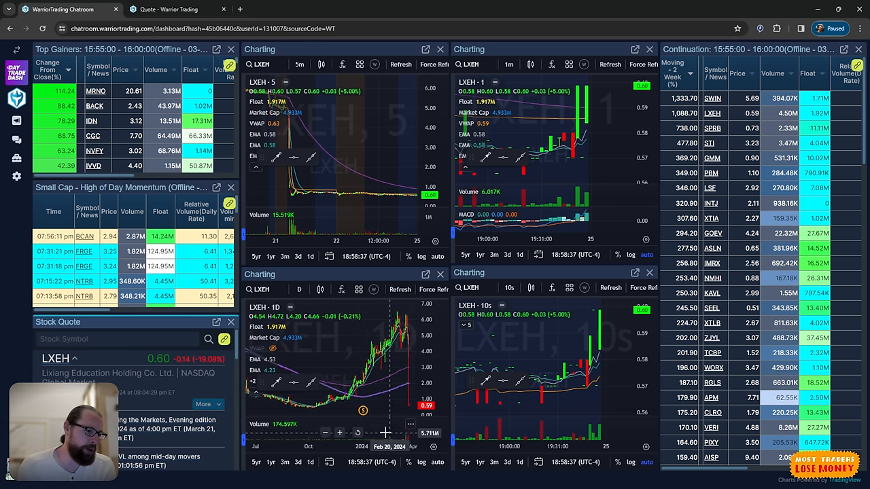
Step: Load SPRB from the continuation scanner onto the charts and show its news headlines in the quote panel
left_click(340, 432)
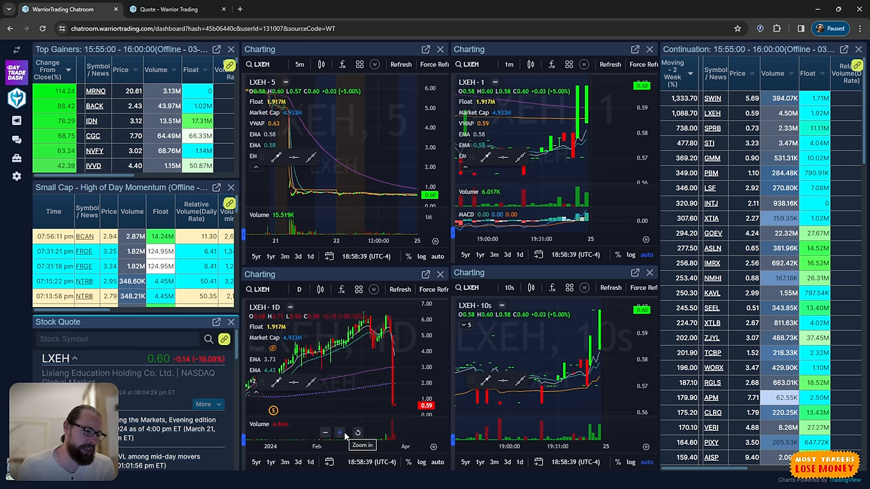
mouse_move(537, 334)
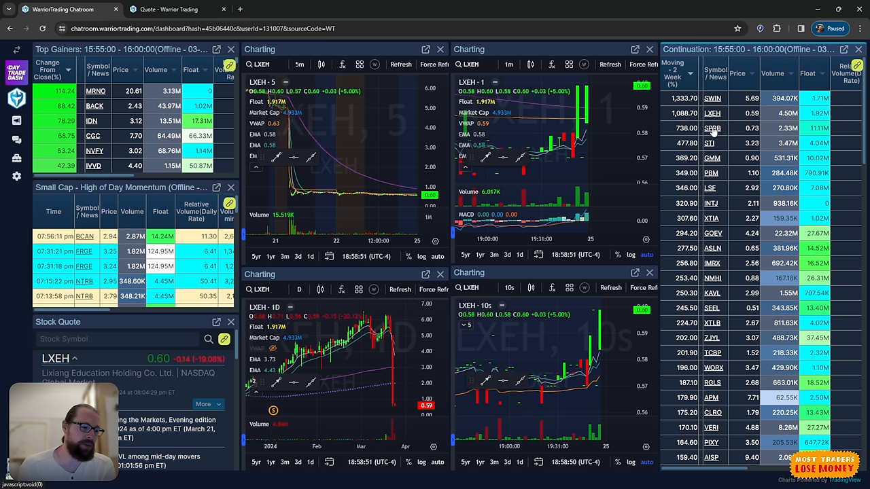
left_click(713, 128)
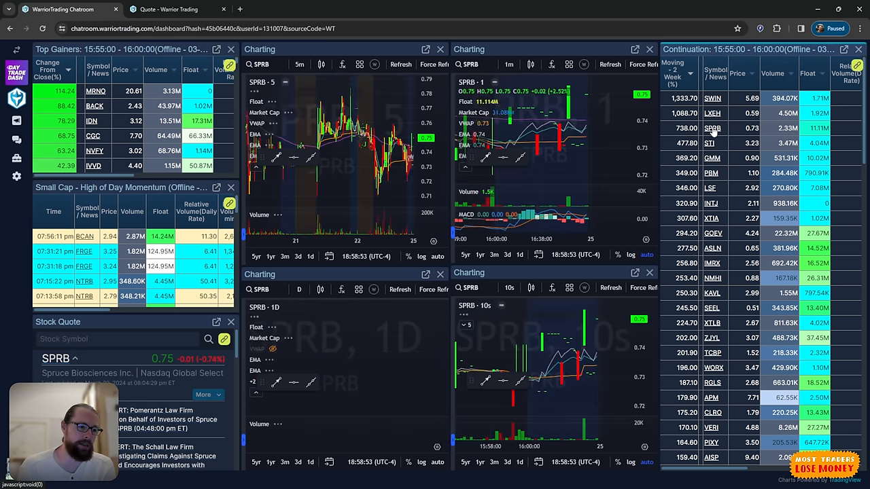
left_click(310, 463)
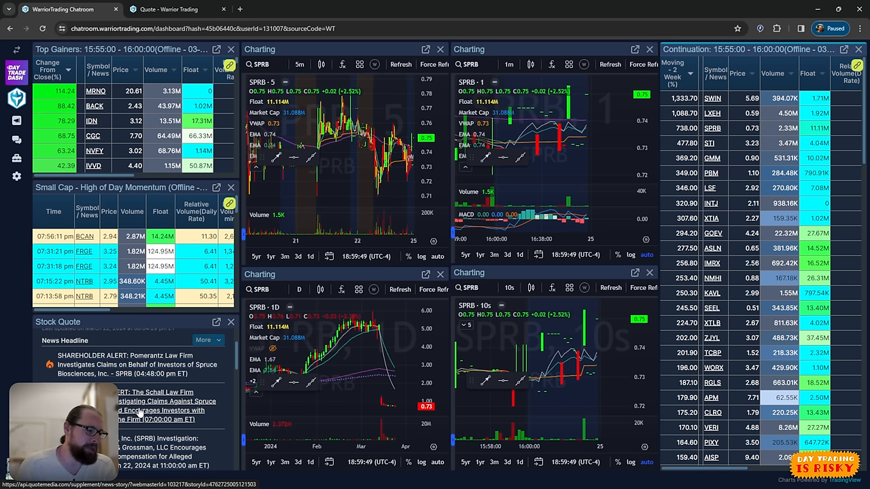
mouse_move(397, 337)
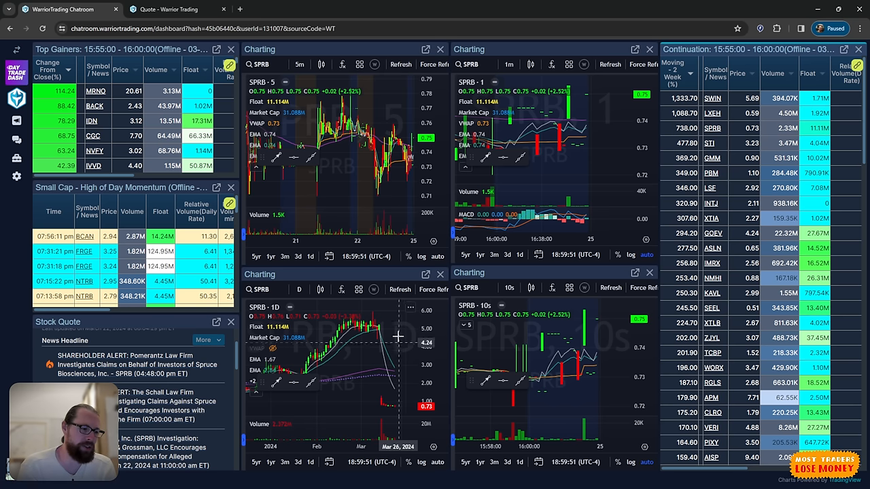
left_click(297, 256)
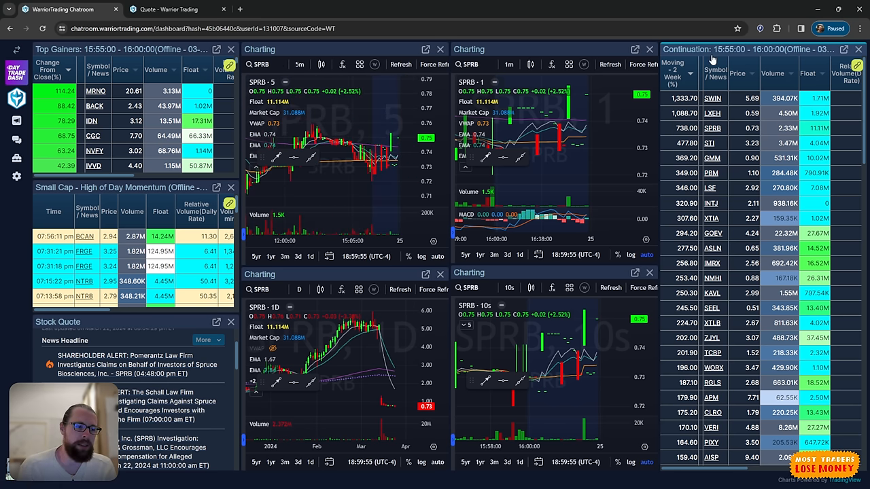
mouse_move(712, 144)
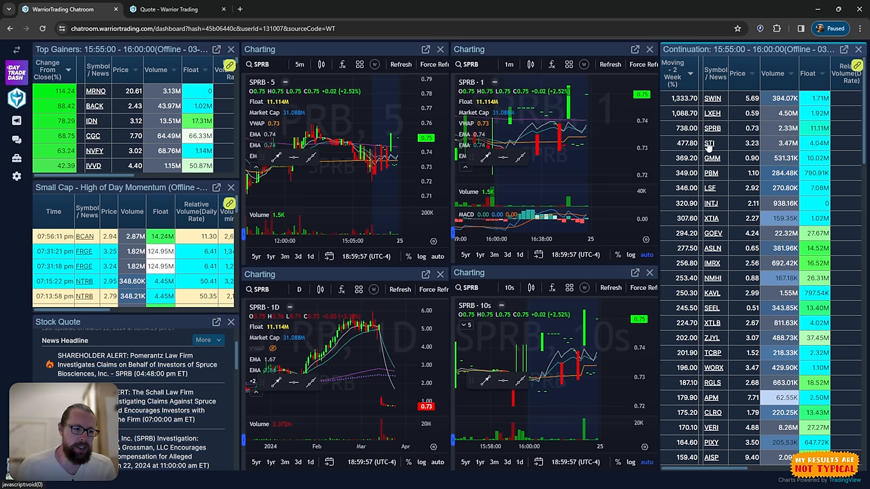
Step: Cycle STI, GMM, PBM and LSF from the continuation scanner through the charts
left_click(710, 142)
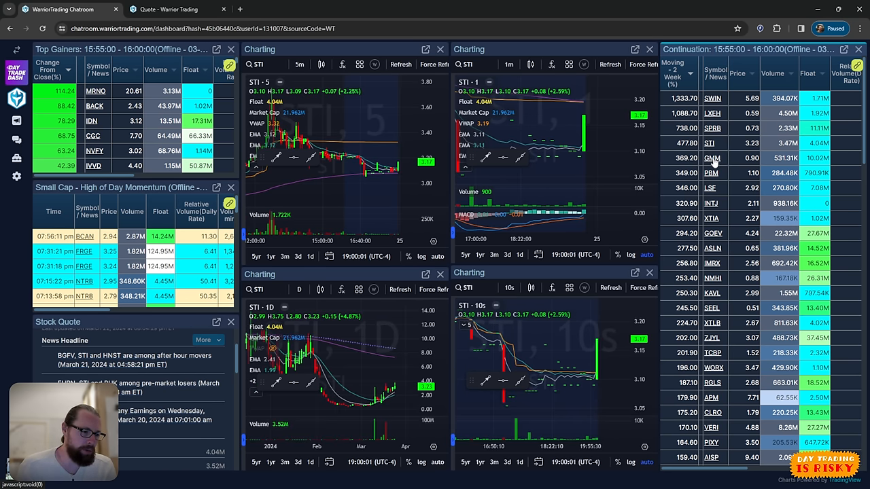
left_click(711, 158)
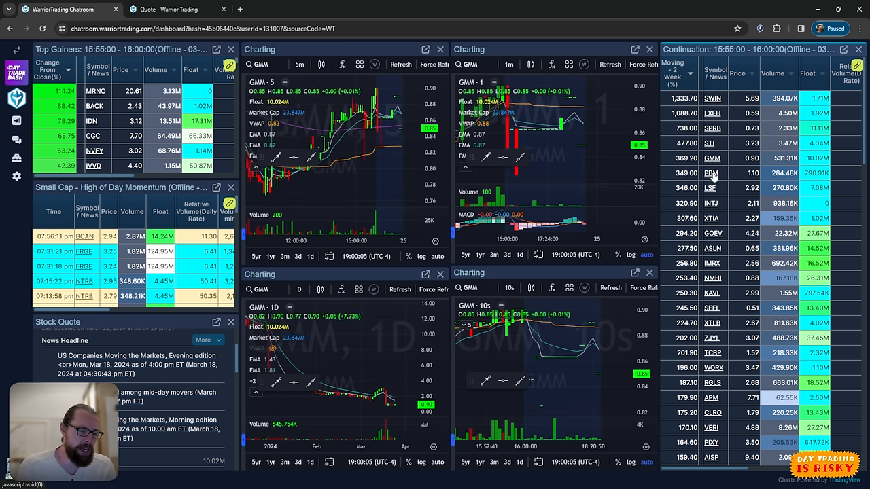
left_click(711, 173)
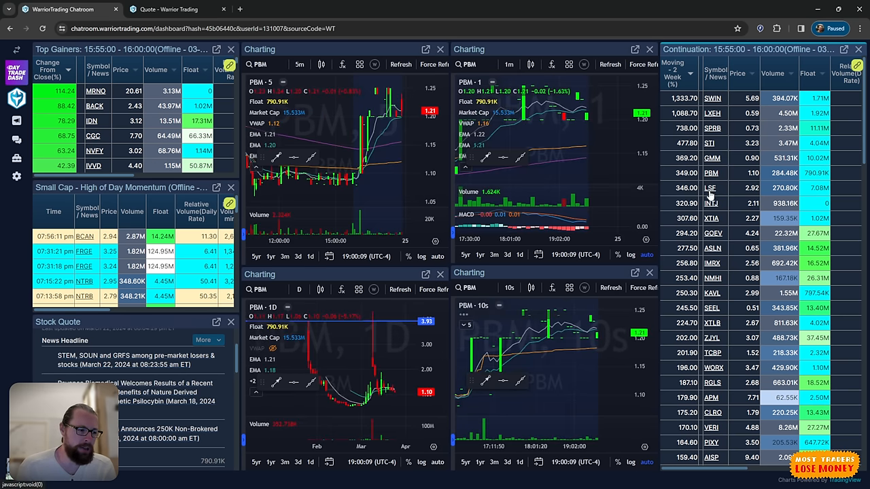
mouse_move(332, 365)
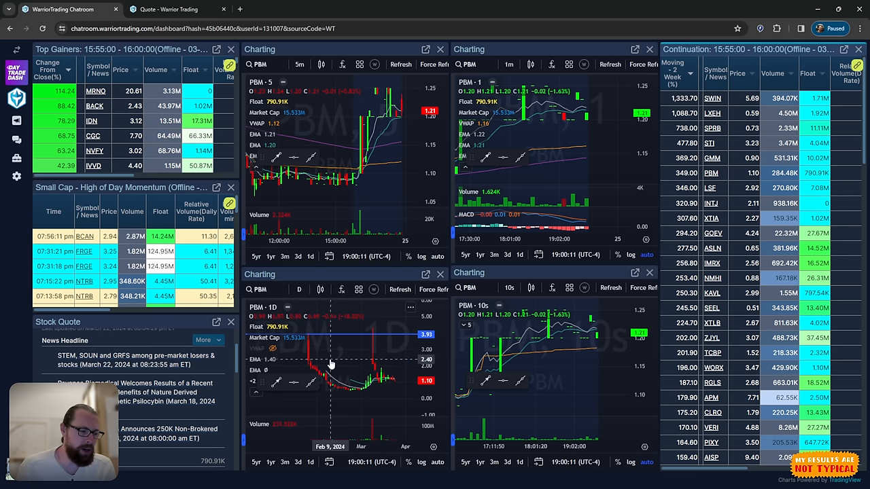
mouse_move(378, 330)
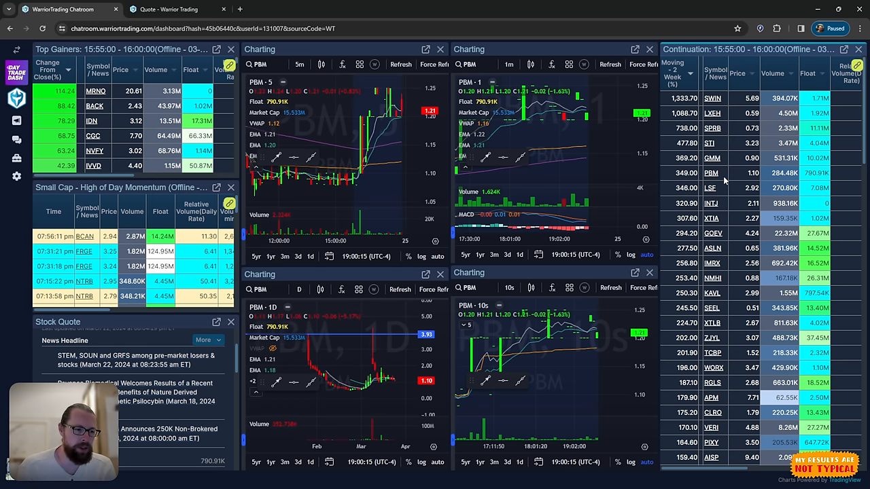
left_click(711, 188)
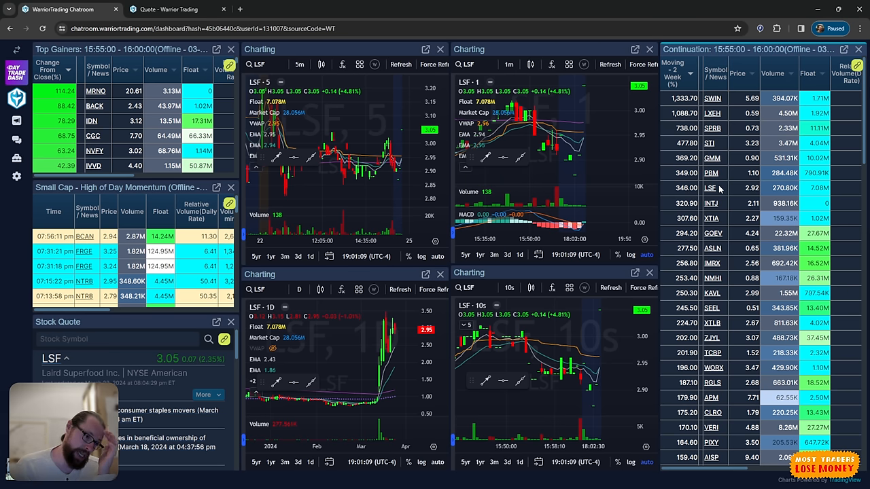
Step: Load INTJ from the continuation scanner onto all four charts and the quote, briefly checking XTIA
left_click(711, 203)
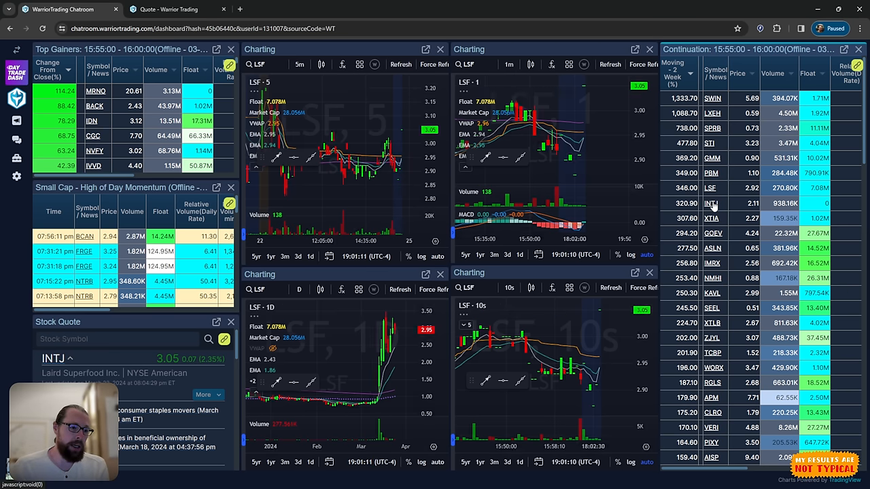
left_click(711, 202)
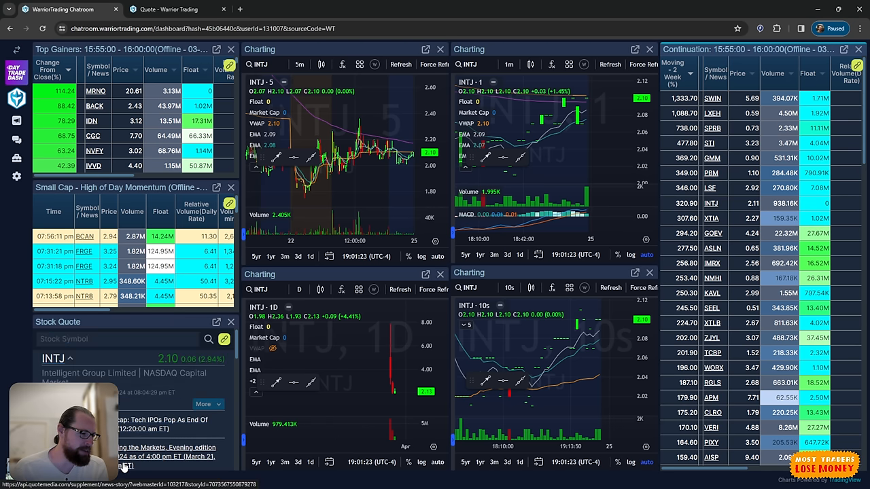
mouse_move(133, 388)
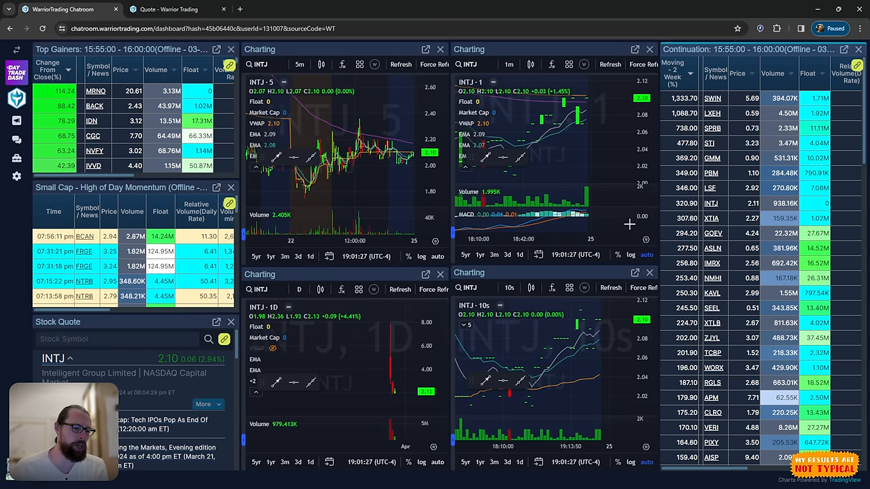
left_click(712, 218)
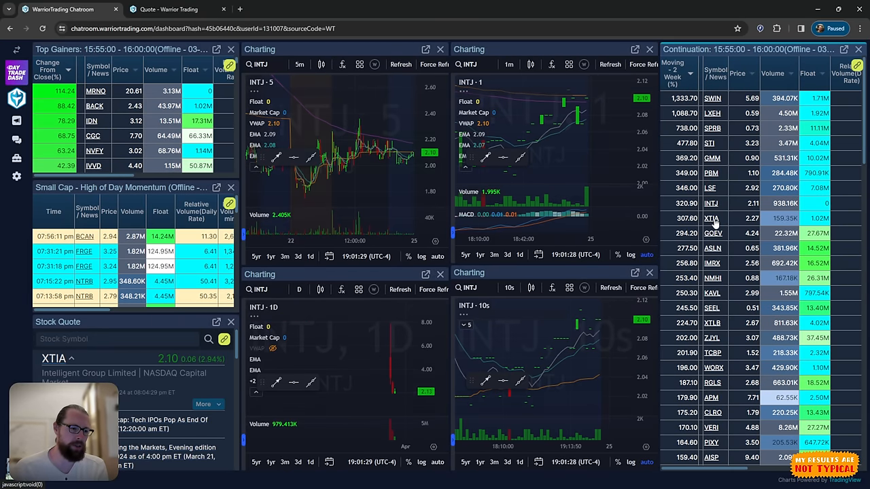
left_click(710, 204)
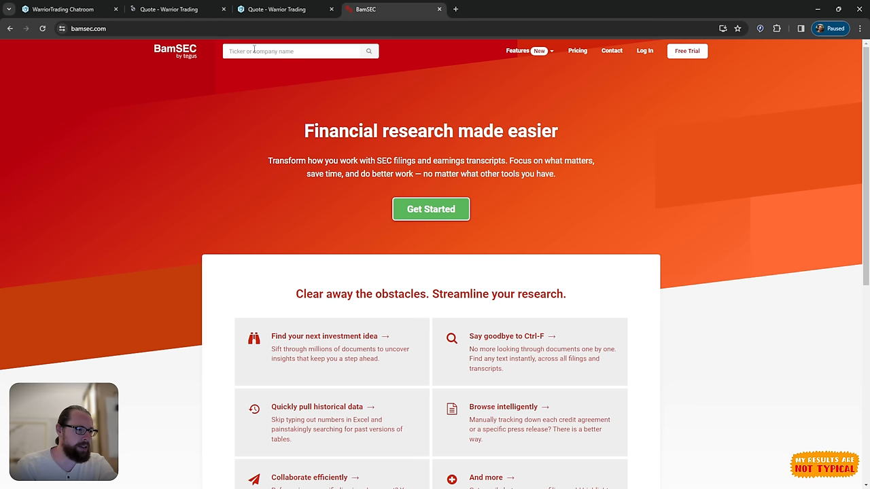
Step: Search INTJ, open Intelligent Group Ltd's 424B4 prospectus supplement and find "shares" in it
type("INTJ")
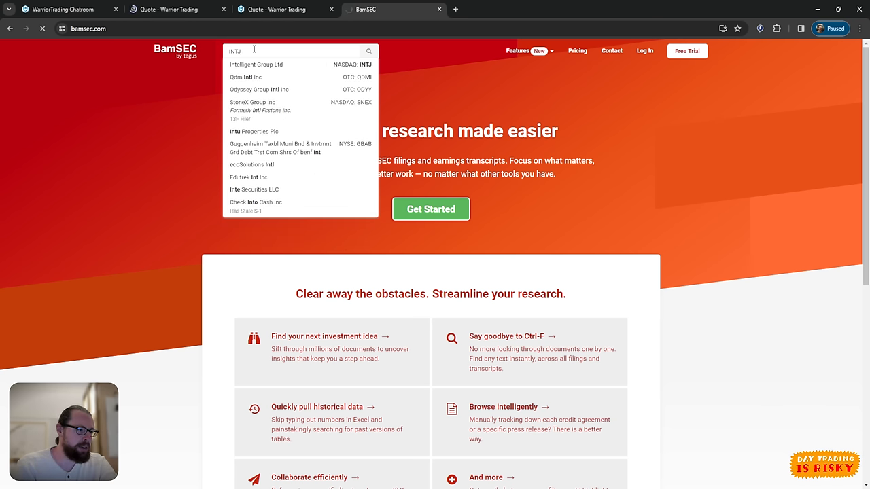
left_click(256, 66)
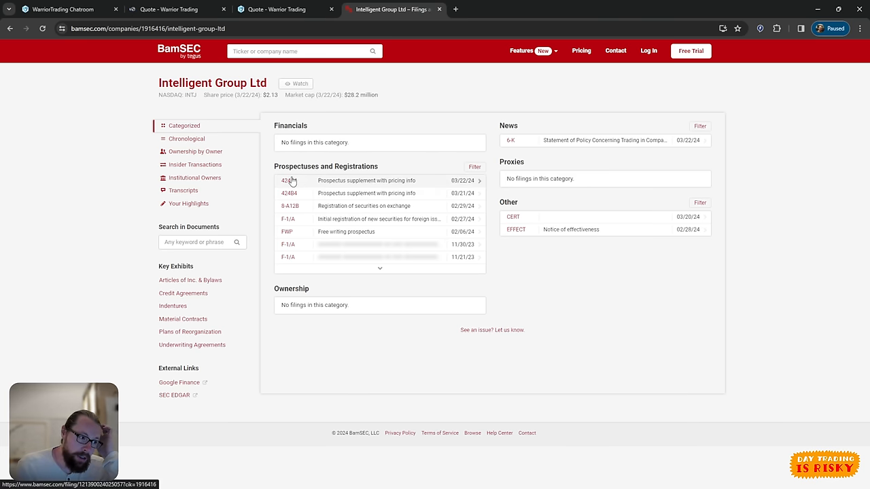
left_click(289, 193)
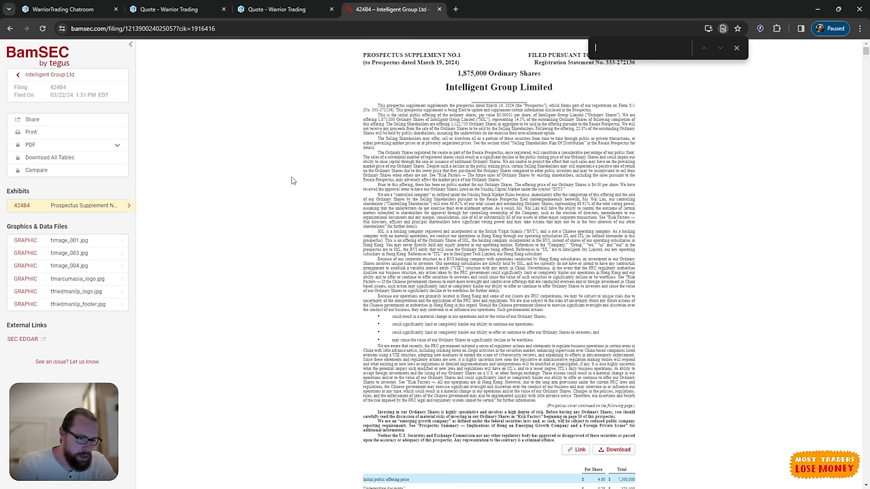
type("shares")
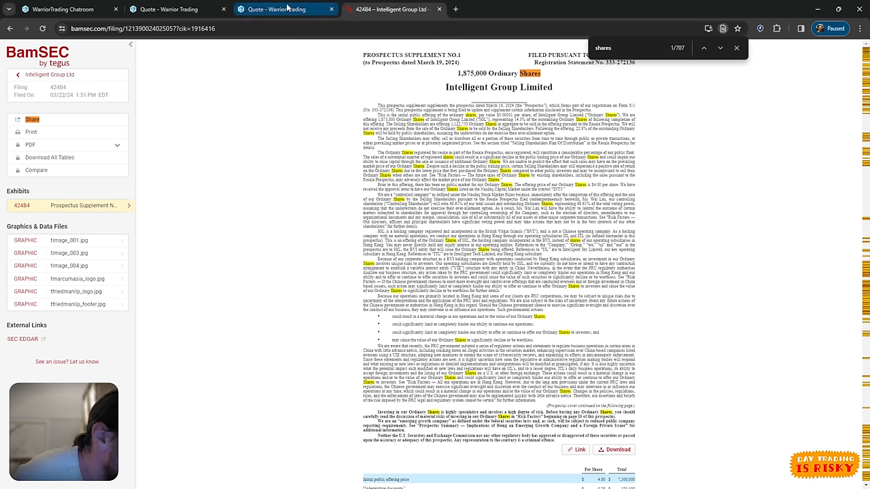
Step: Switch back to the Warrior Trading tab with INTJ on the dashboard charts
left_click(170, 8)
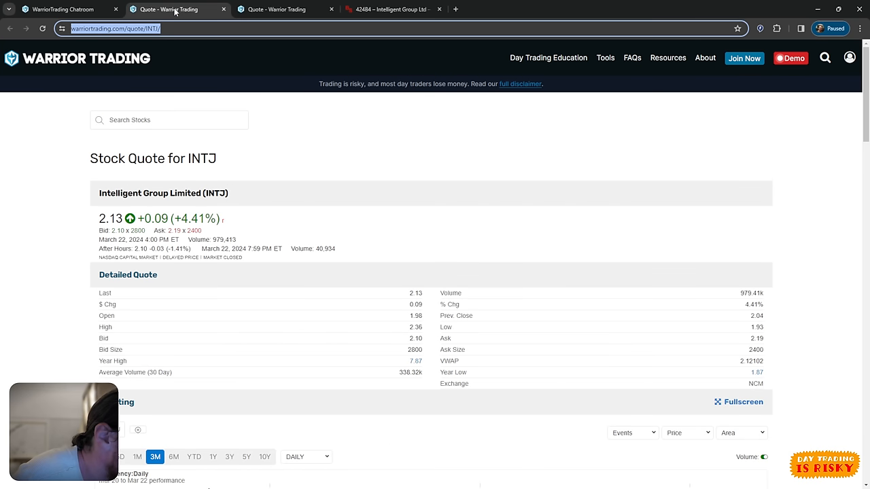
left_click(61, 8)
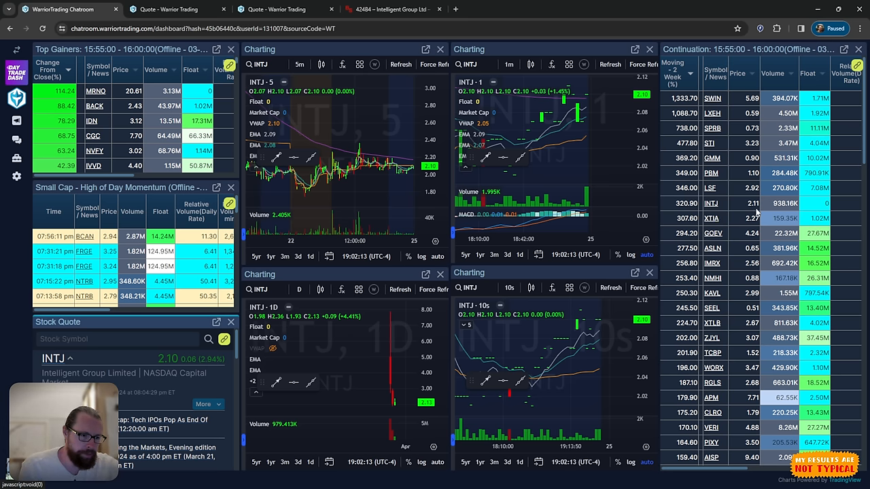
Step: Sort the continuation scanner by Moving 2 Week and load CZOO onto the charts
left_click(808, 73)
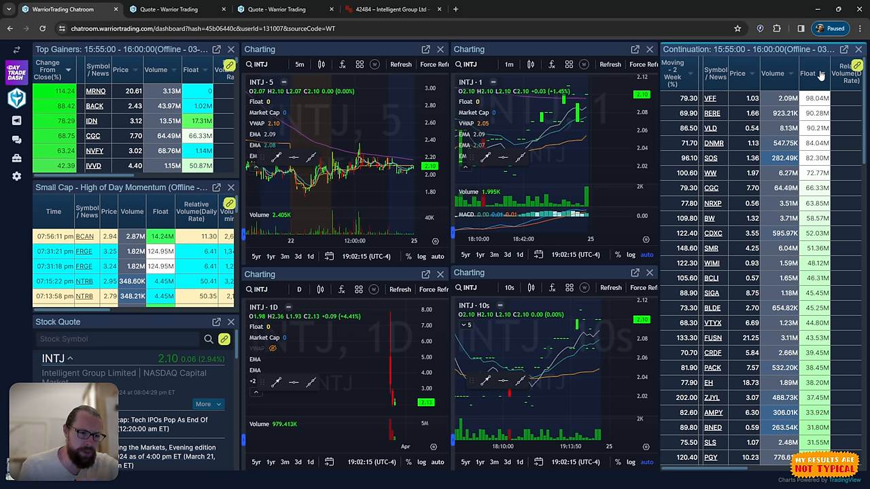
left_click(807, 74)
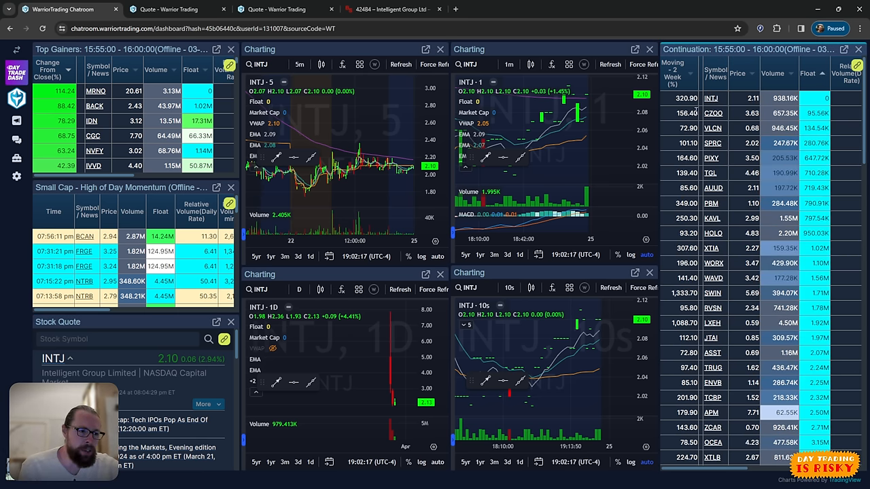
left_click(712, 113)
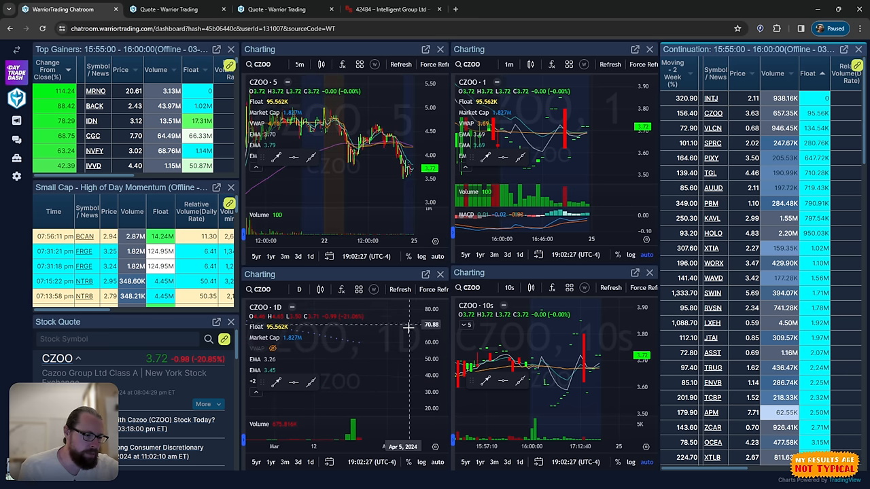
left_click(399, 288)
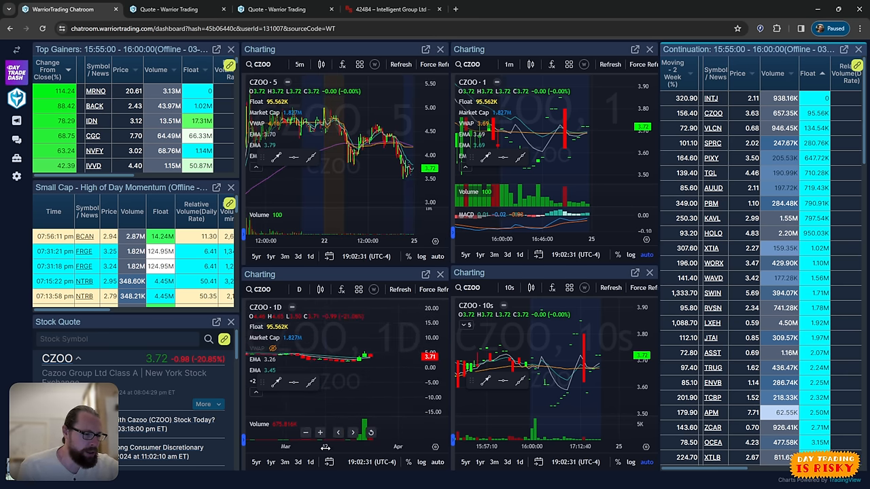
mouse_move(386, 350)
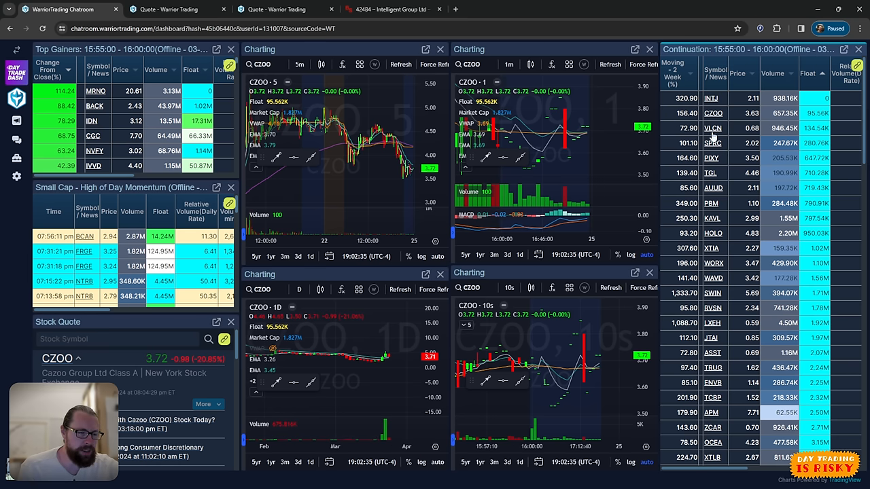
Step: Load VLCN, SPRC, PIXY and then TGL from the scanner onto the charts
left_click(713, 128)
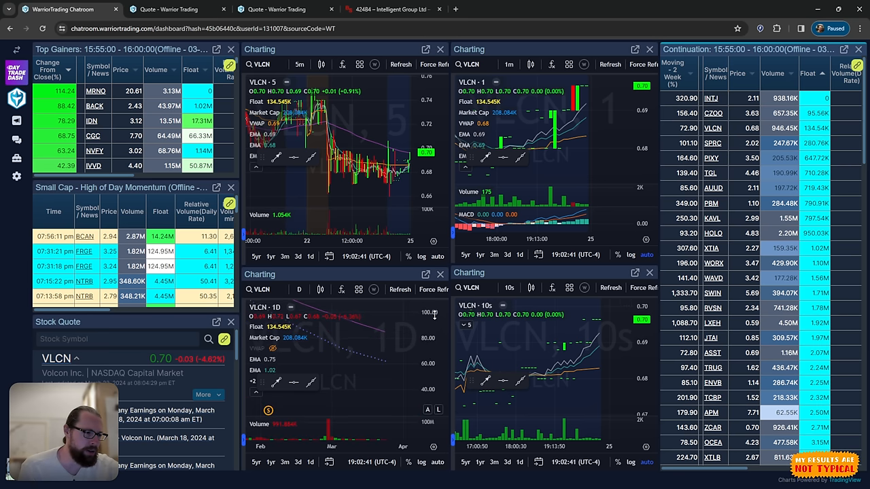
left_click(712, 143)
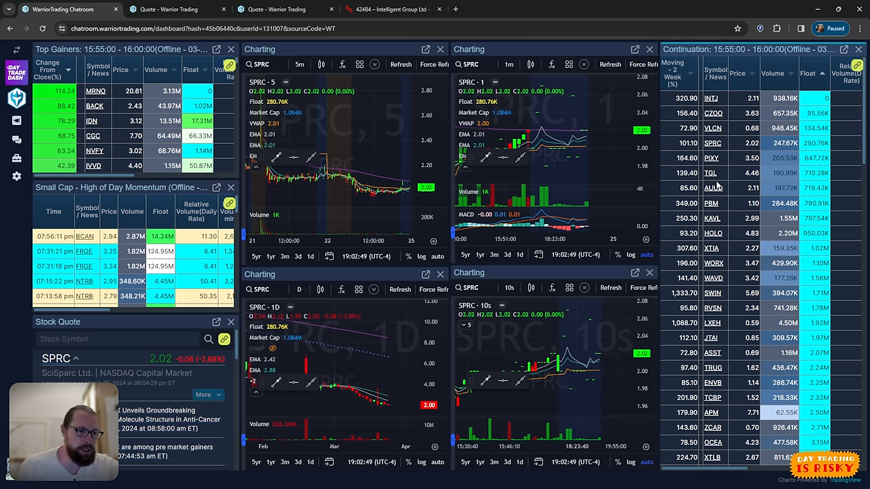
left_click(711, 158)
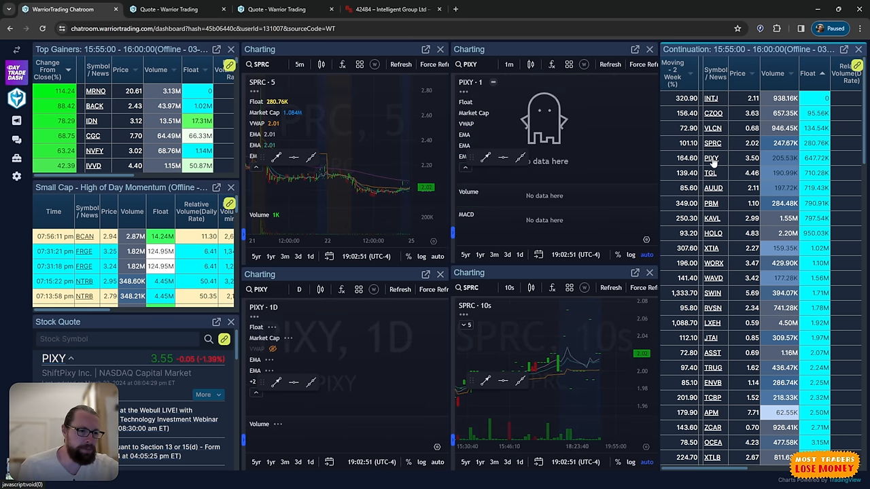
left_click(711, 158)
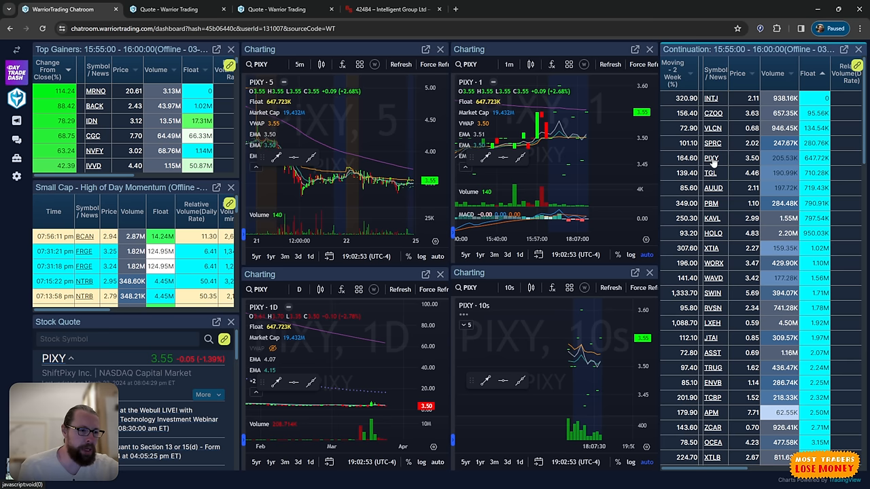
left_click(709, 173)
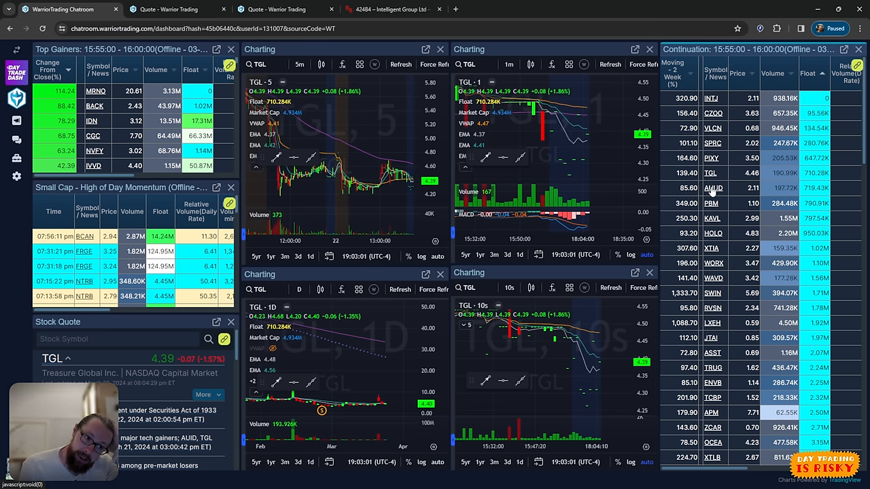
Step: Load AUUD from the continuation scanner onto all four charts
left_click(713, 187)
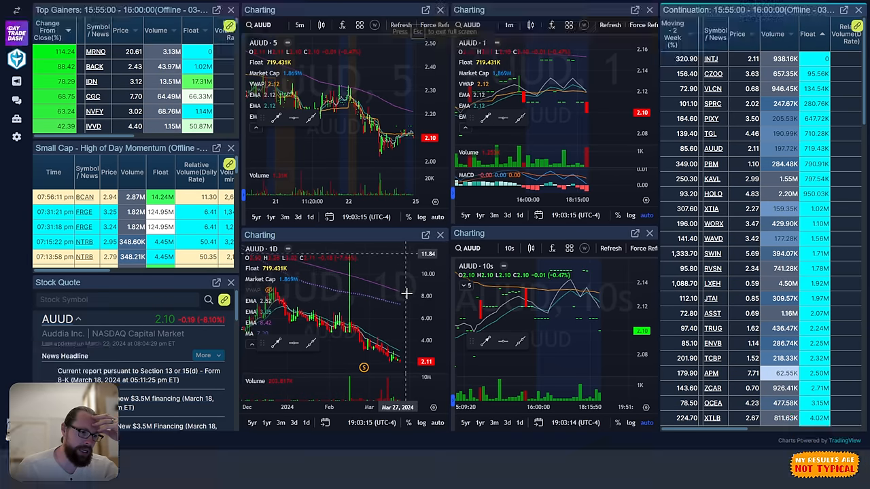
left_click(427, 233)
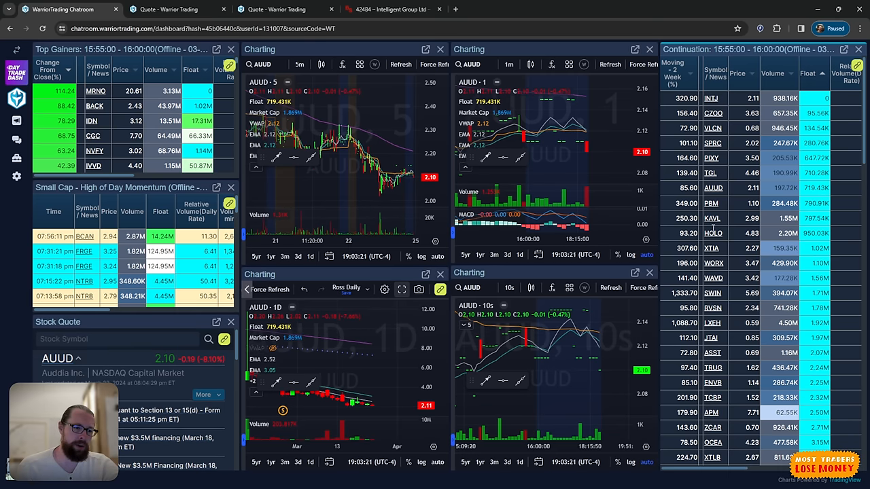
Step: Load HOLO onto the charts and inspect its recent daily price spike
left_click(713, 234)
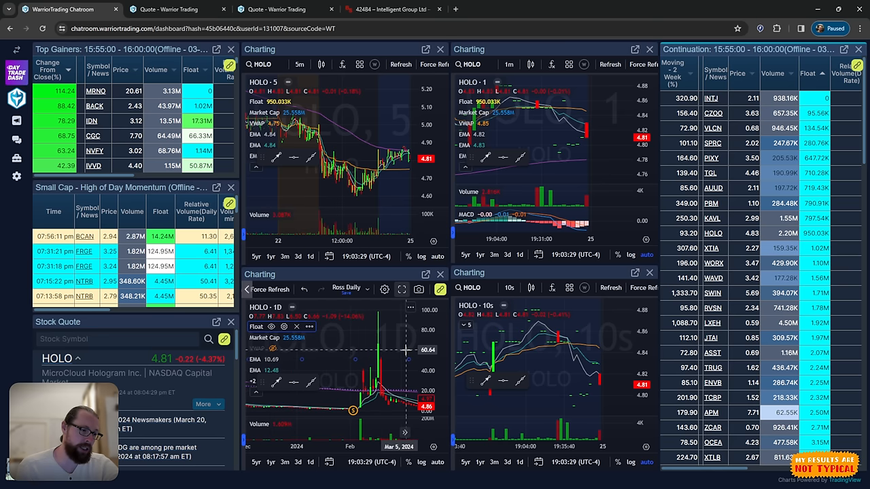
mouse_move(384, 354)
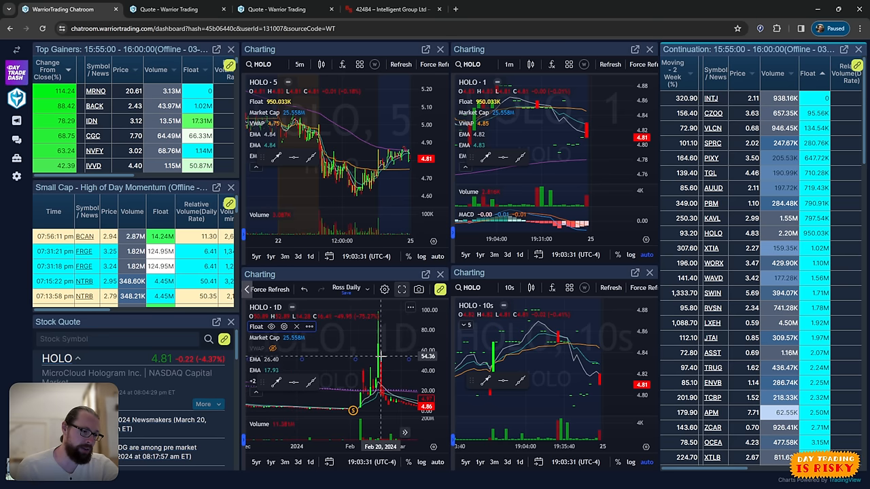
mouse_move(380, 364)
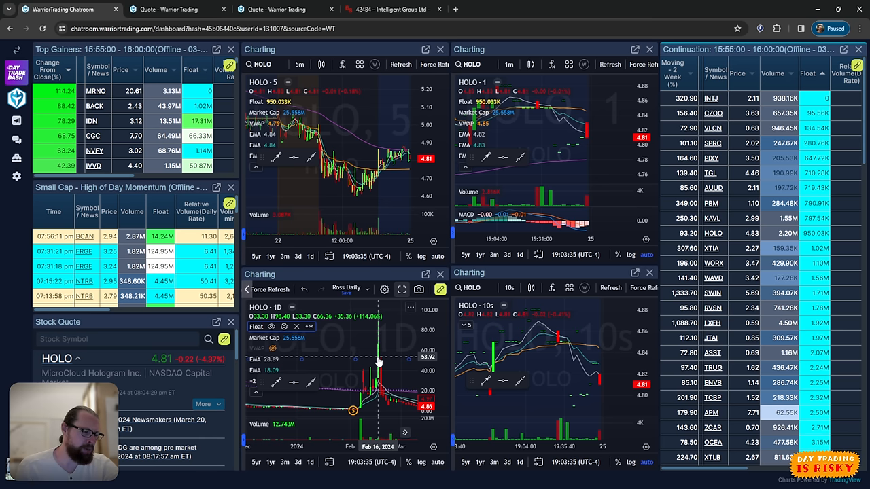
mouse_move(377, 367)
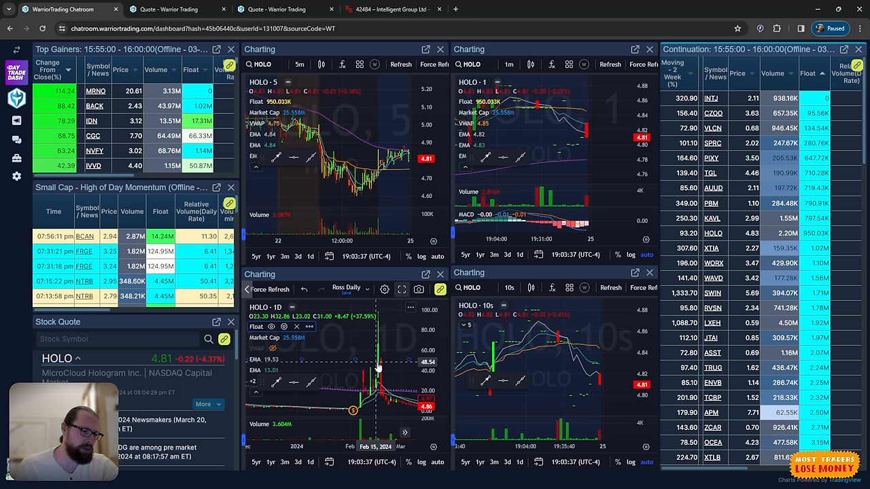
mouse_move(378, 365)
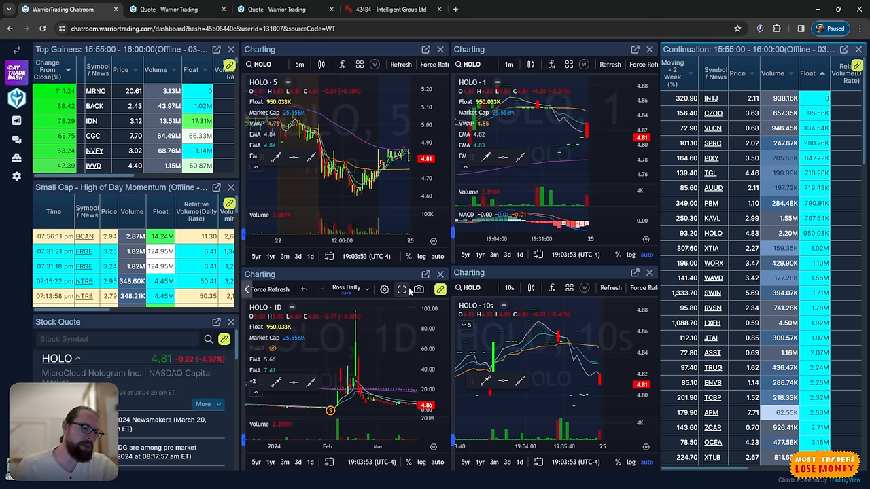
left_click(401, 289)
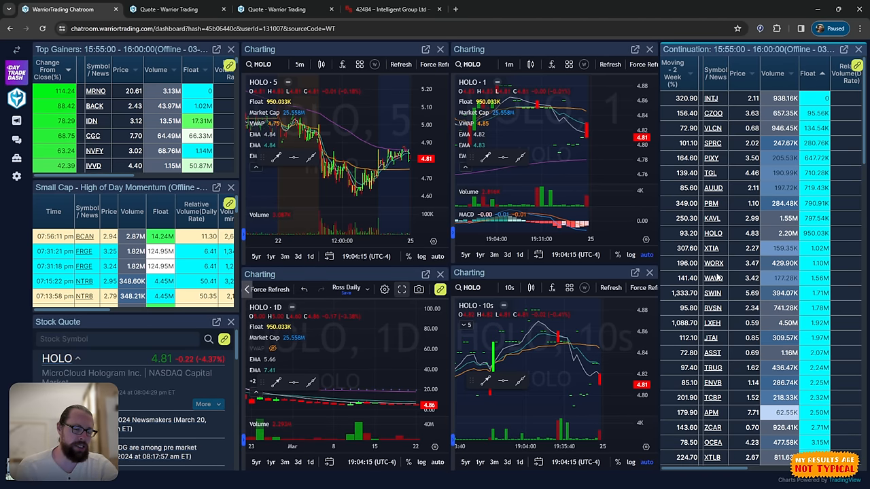
Step: Load WAVD from the continuation scanner onto all four charts
left_click(713, 277)
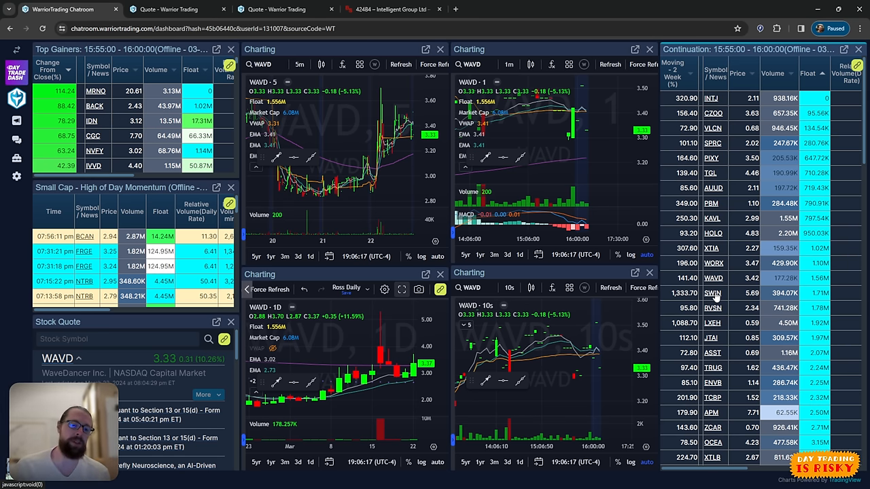
mouse_move(225, 420)
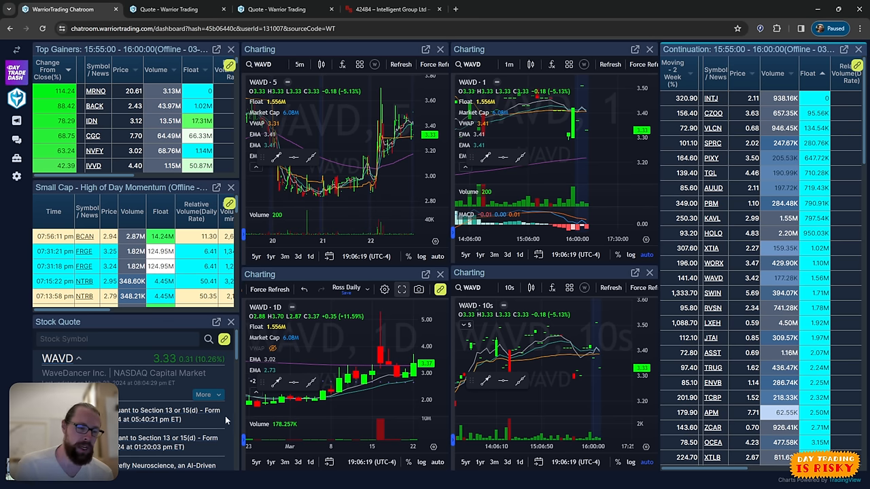